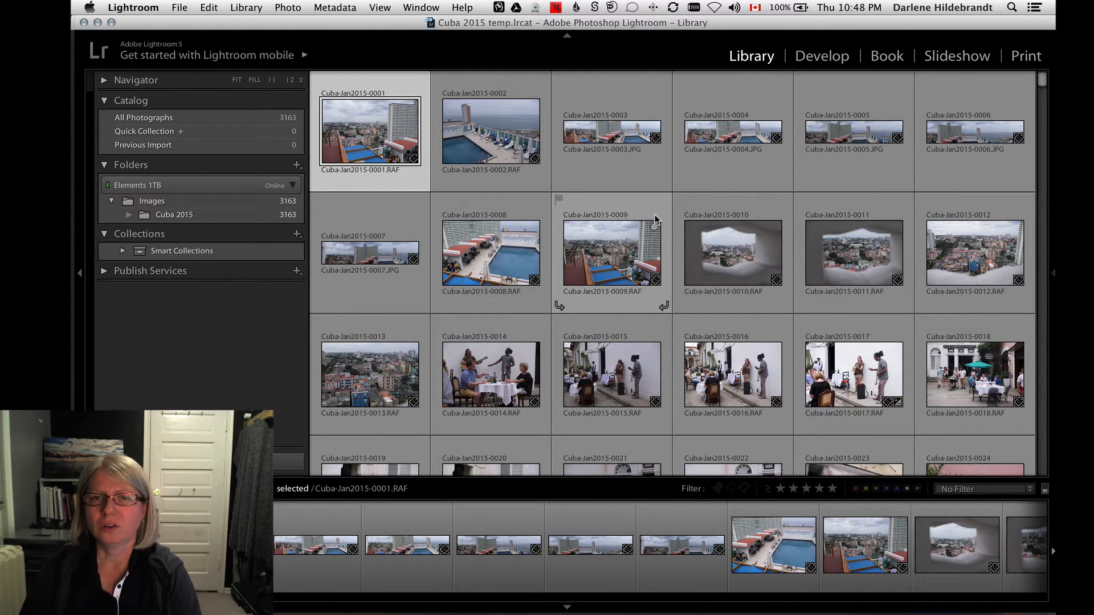
Start Export as Catalog from the File menu for the 3163 Cuba photos.
scroll("down", 3)
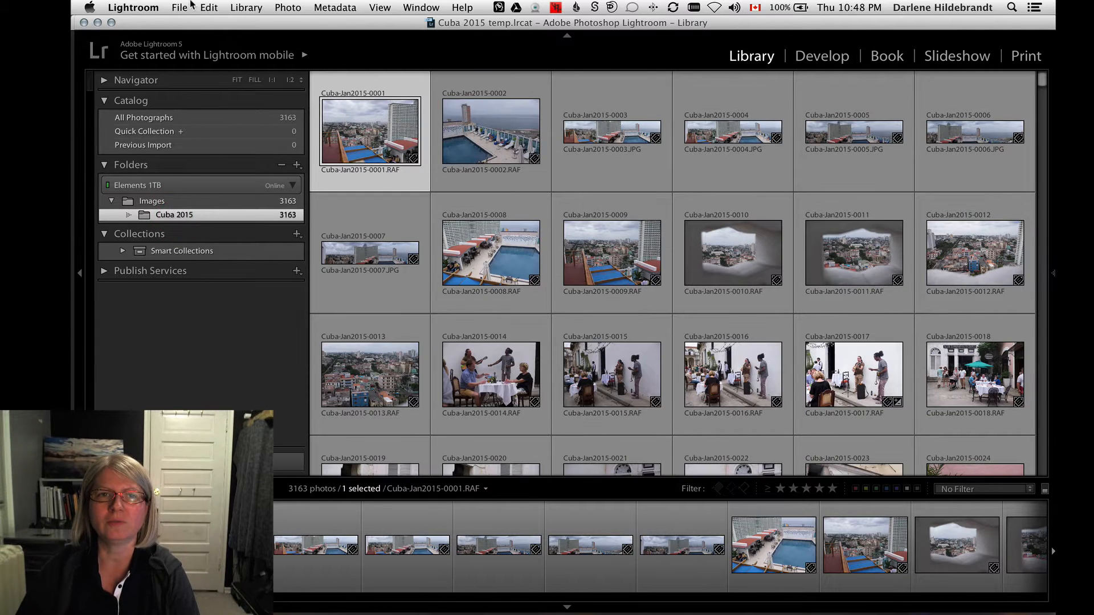
left_click(180, 8)
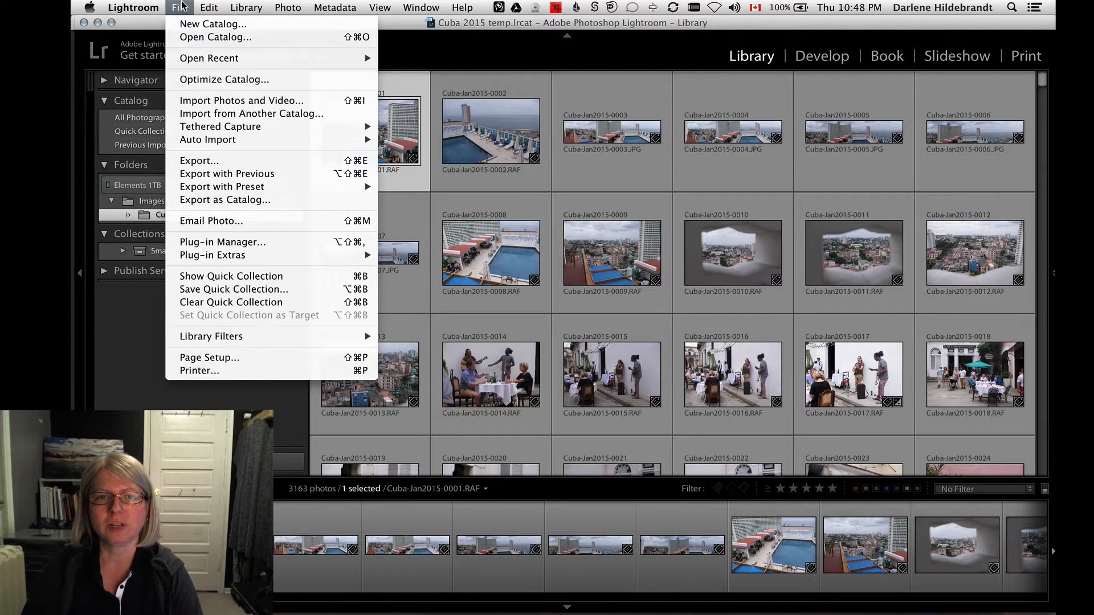
mouse_move(241, 100)
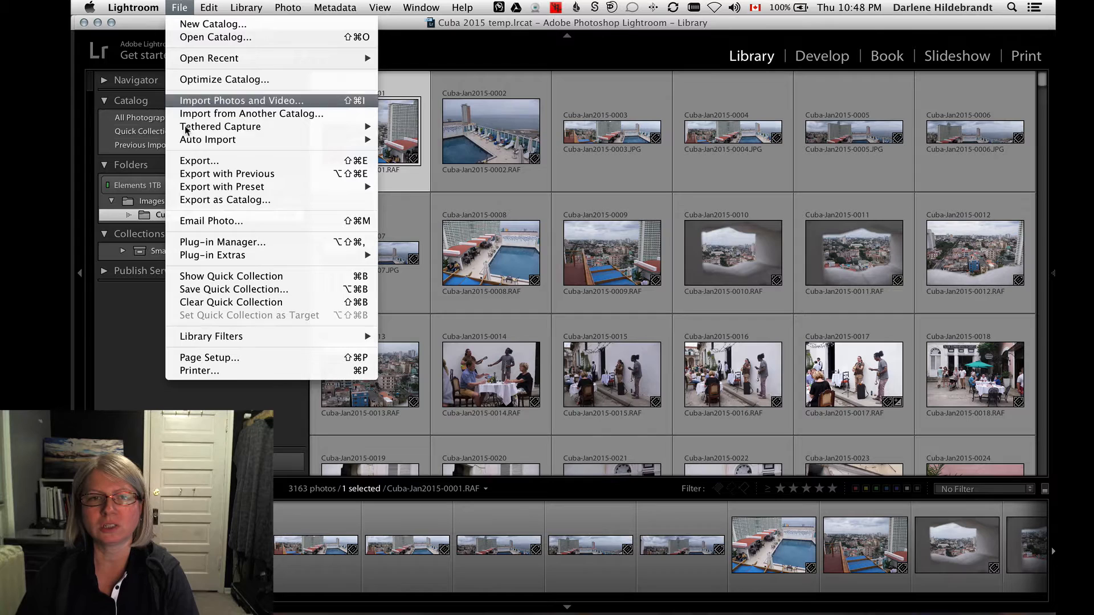
mouse_move(251, 200)
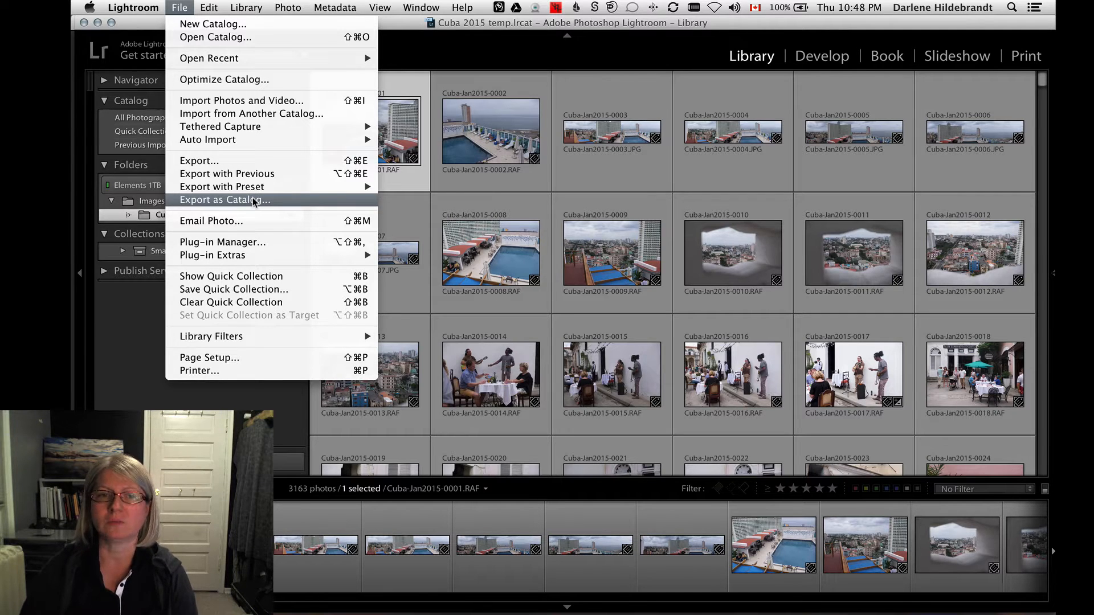
left_click(224, 200)
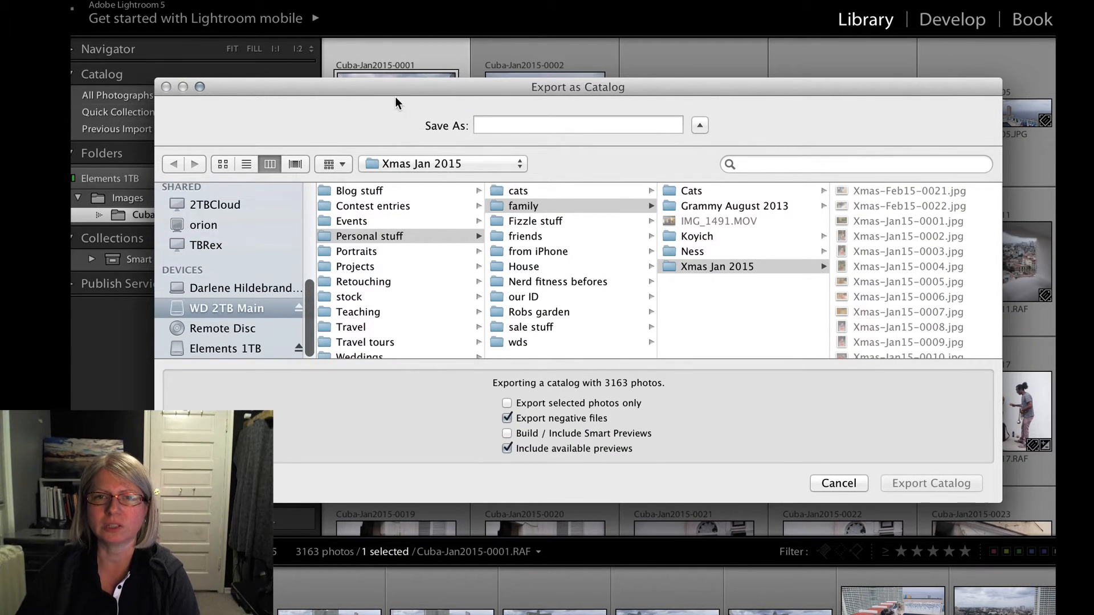
Name the export Cuba-transfer and browse to WD 2TB Main > Images > Travel tours.
type("Cuba-transf")
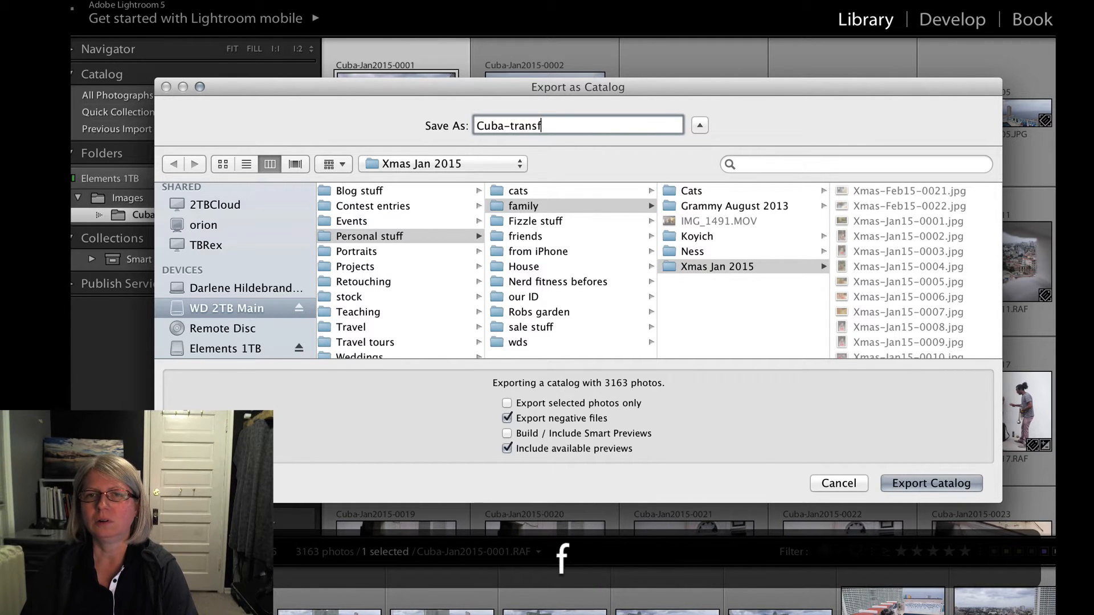
type("er")
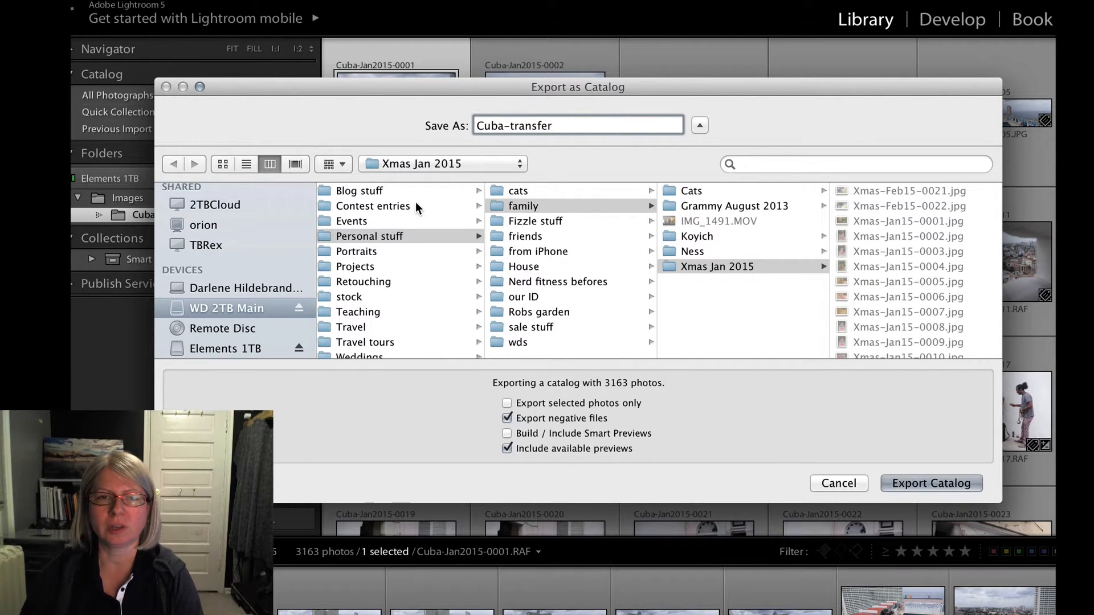
left_click(226, 308)
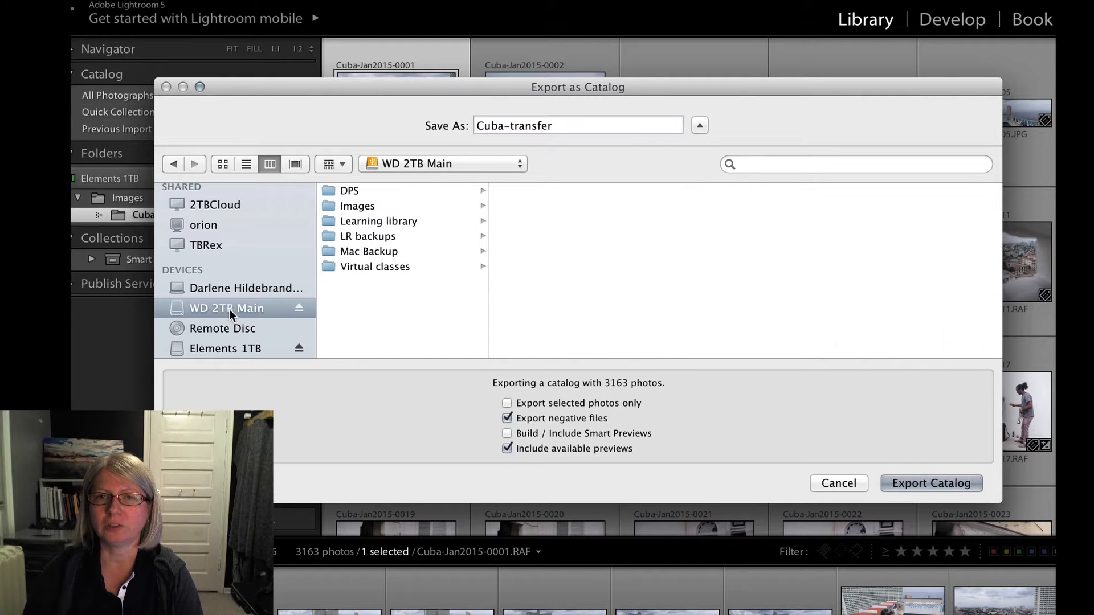
left_click(356, 206)
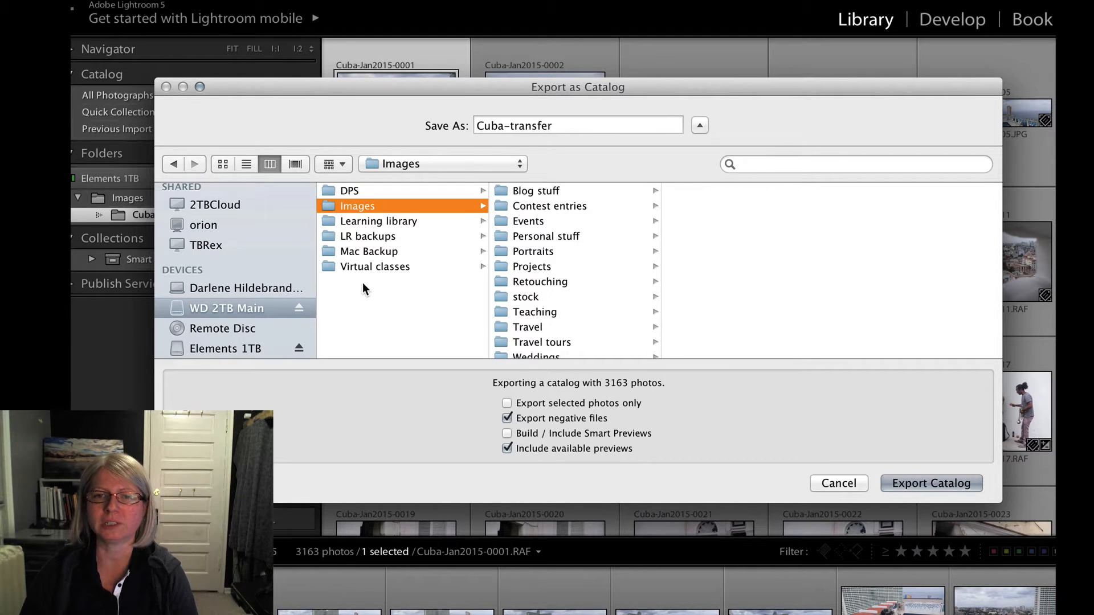
mouse_move(568, 321)
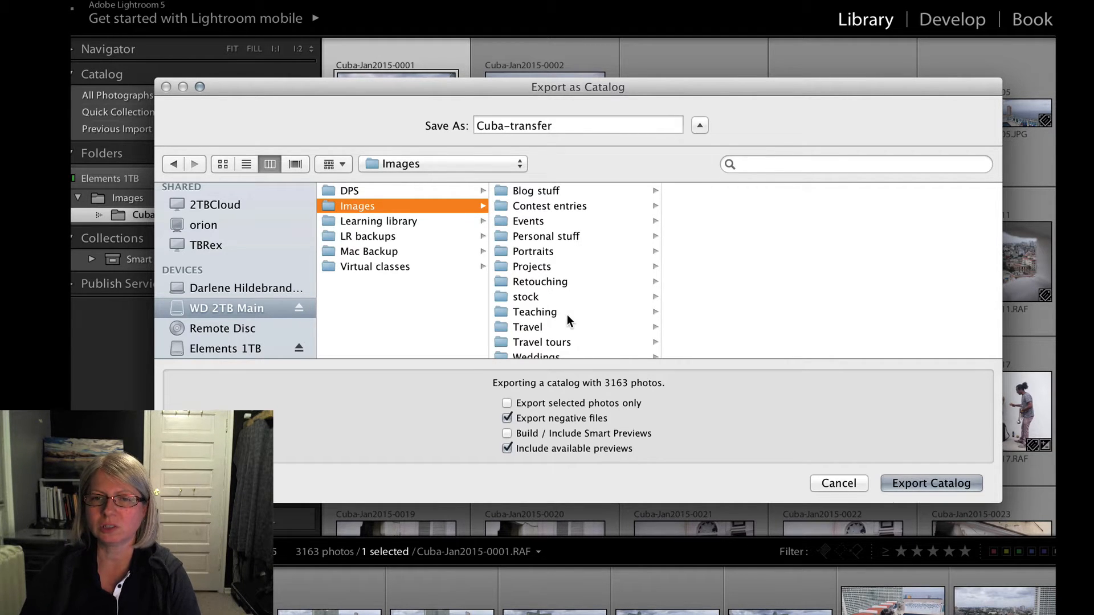
left_click(541, 342)
type("V")
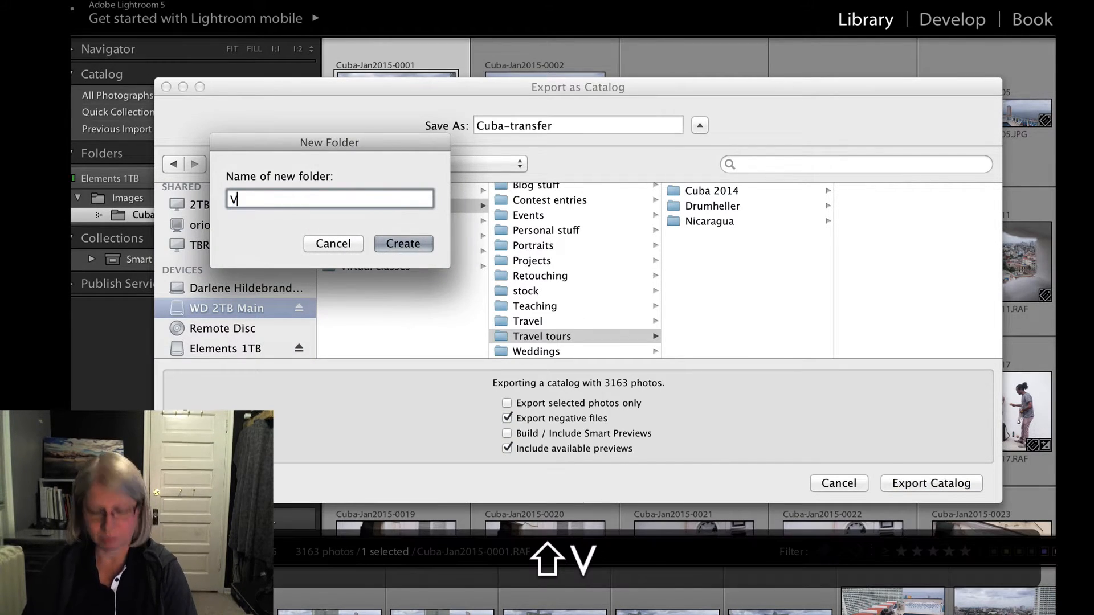
Create a new Cuba 2015 folder inside Travel tours as the export target.
type("Cuba 2015")
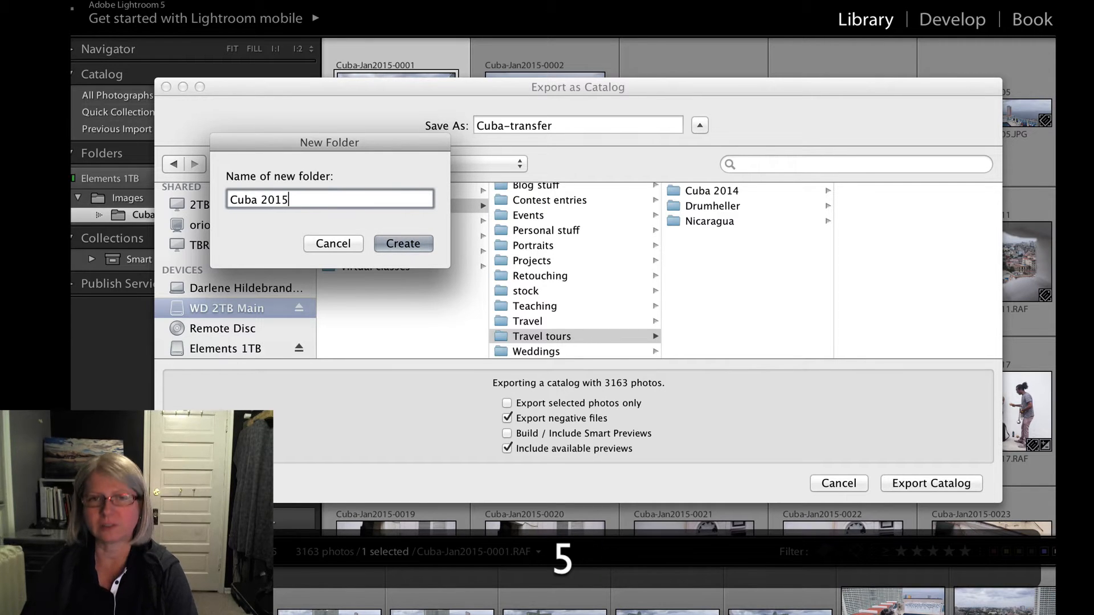
left_click(402, 244)
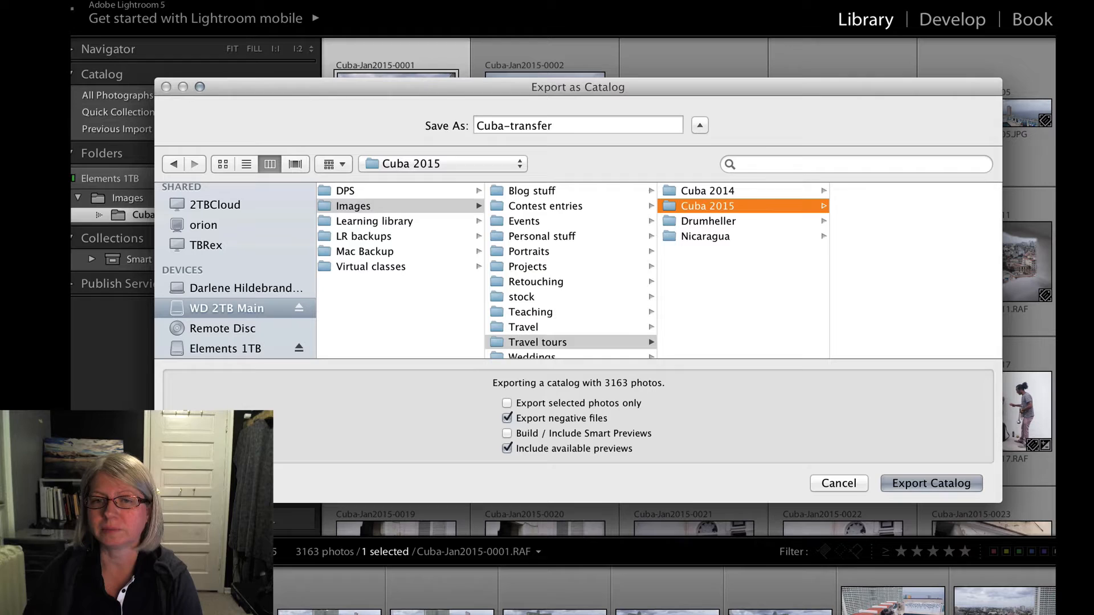
mouse_move(589, 422)
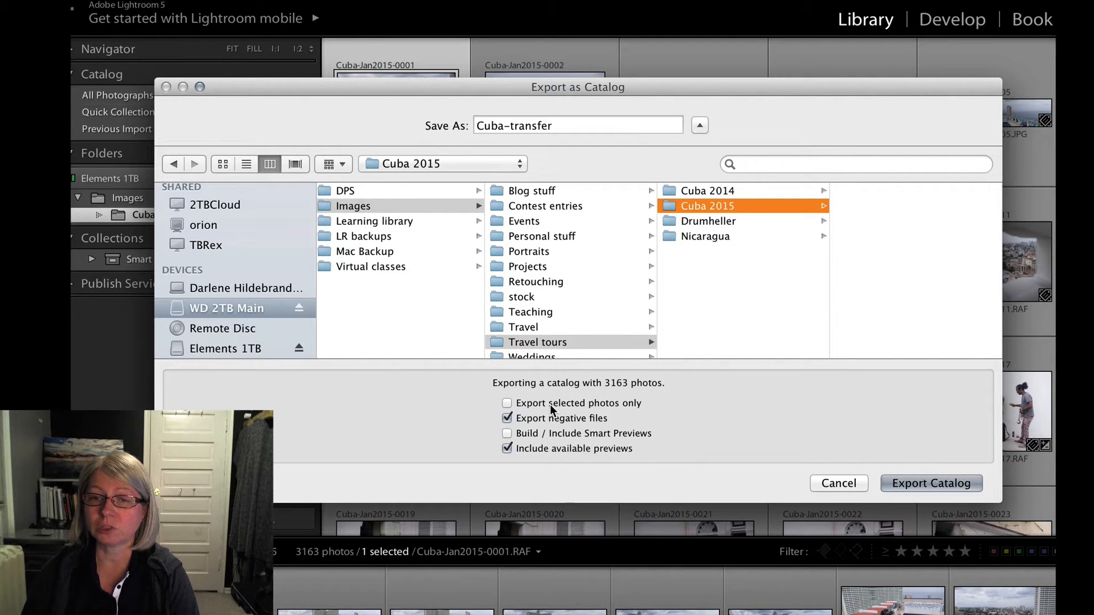
mouse_move(573, 424)
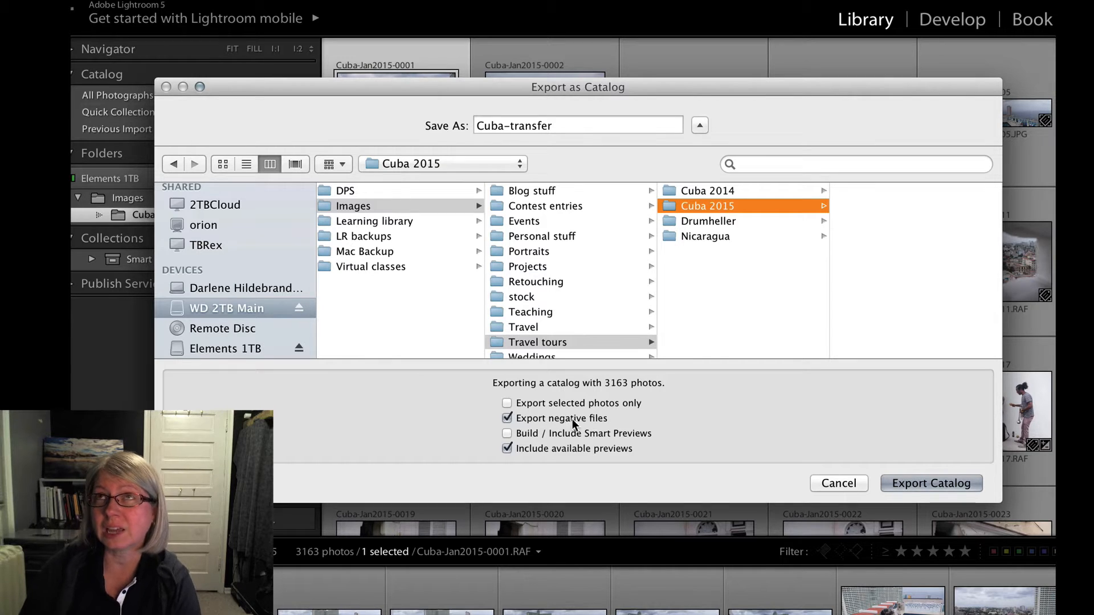
mouse_move(600, 429)
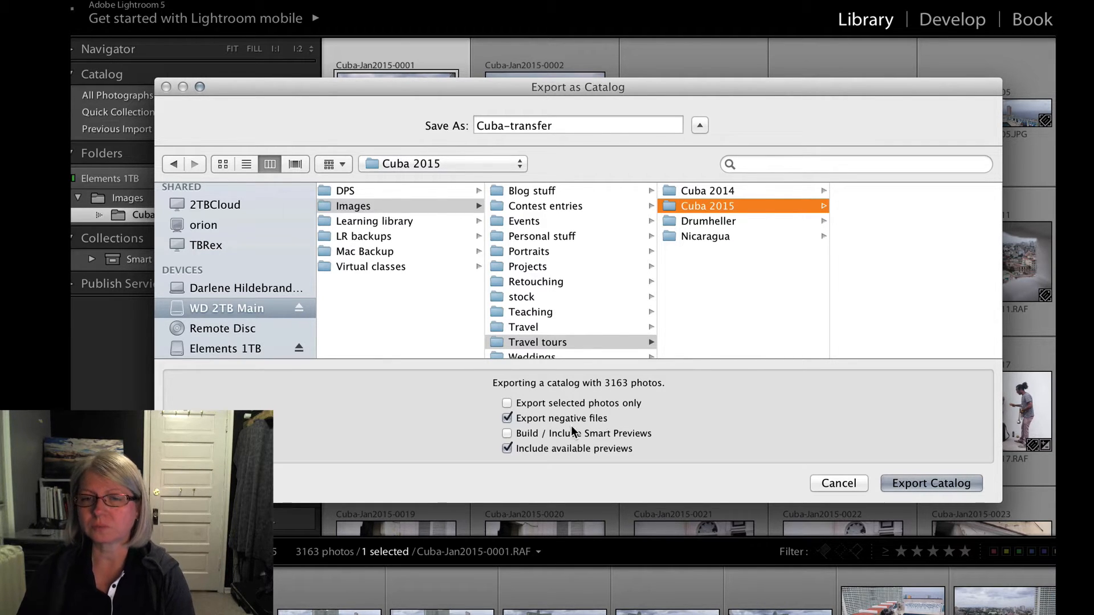
mouse_move(618, 459)
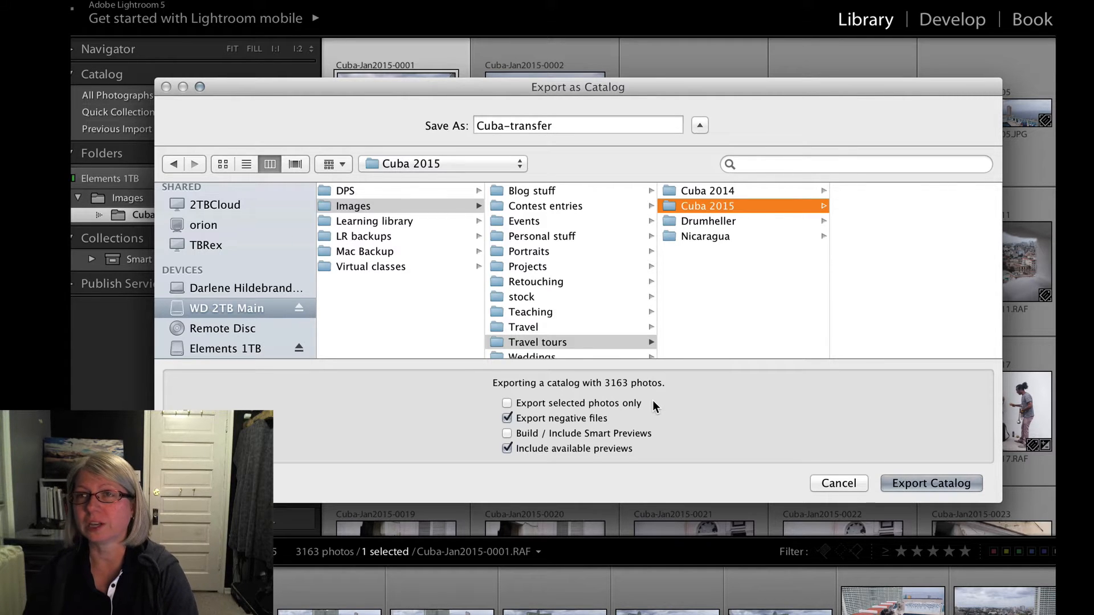
mouse_move(641, 417)
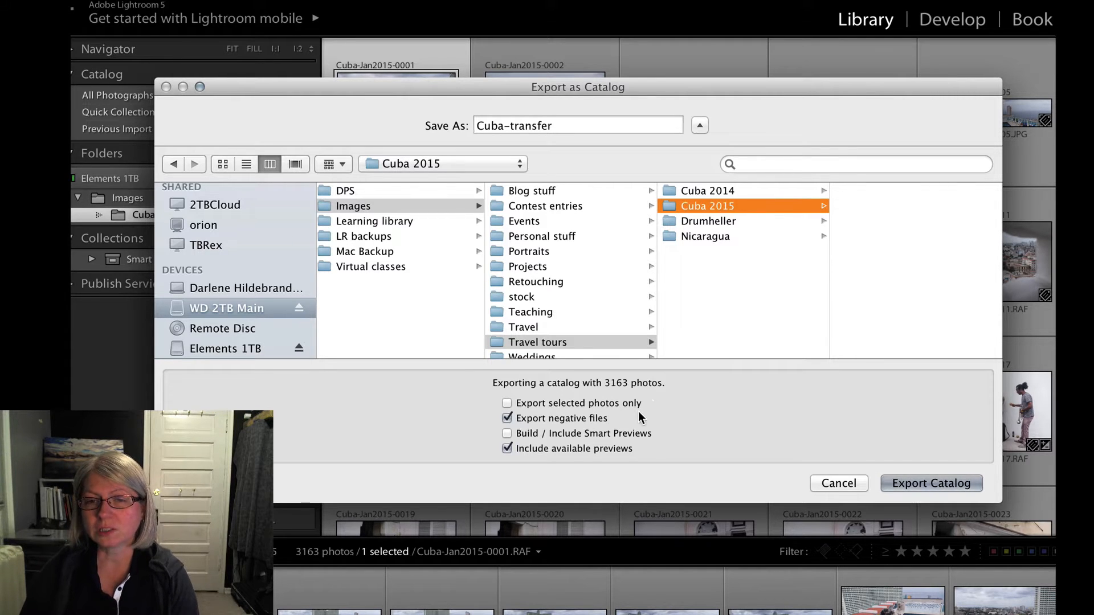
mouse_move(489, 413)
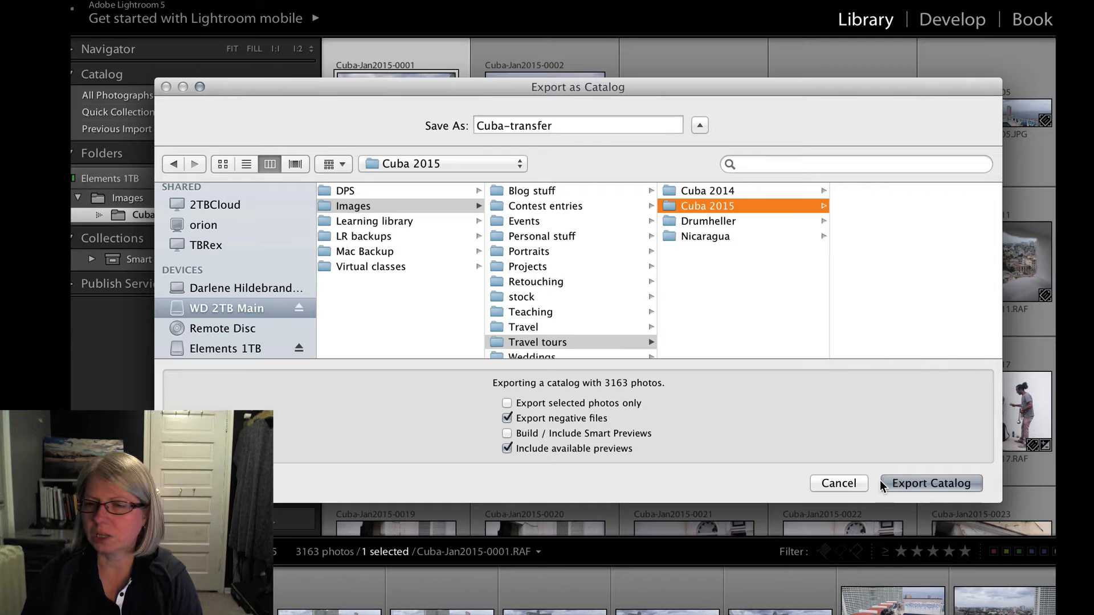
Export the Cuba-transfer catalog with negative files and available previews included.
left_click(929, 484)
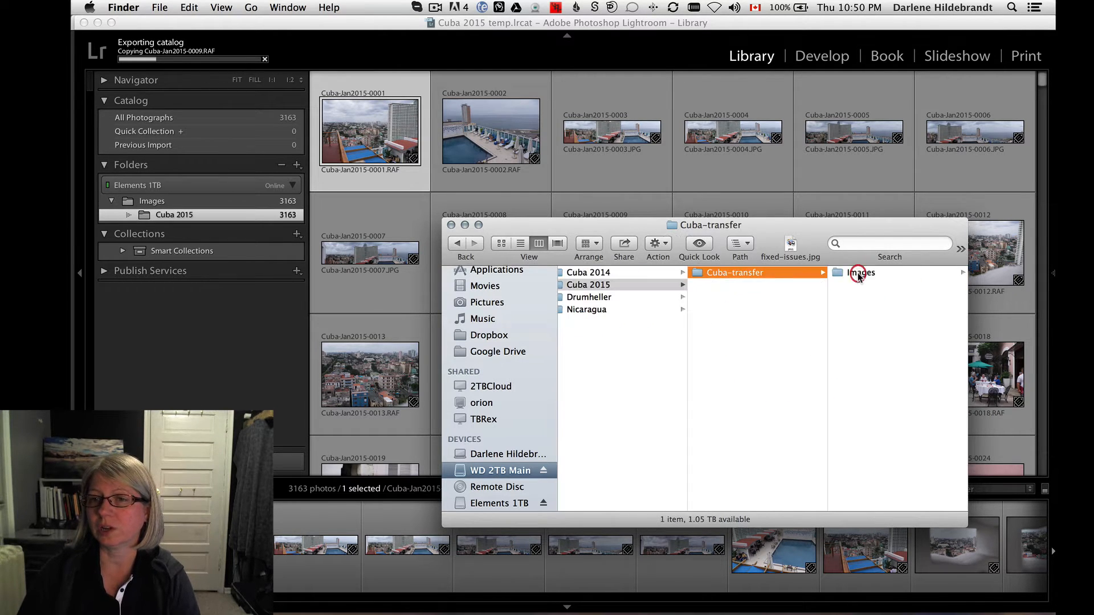
Look inside the exported Images folder in Cuba 2015 > Cuba-transfer in Finder.
left_click(862, 272)
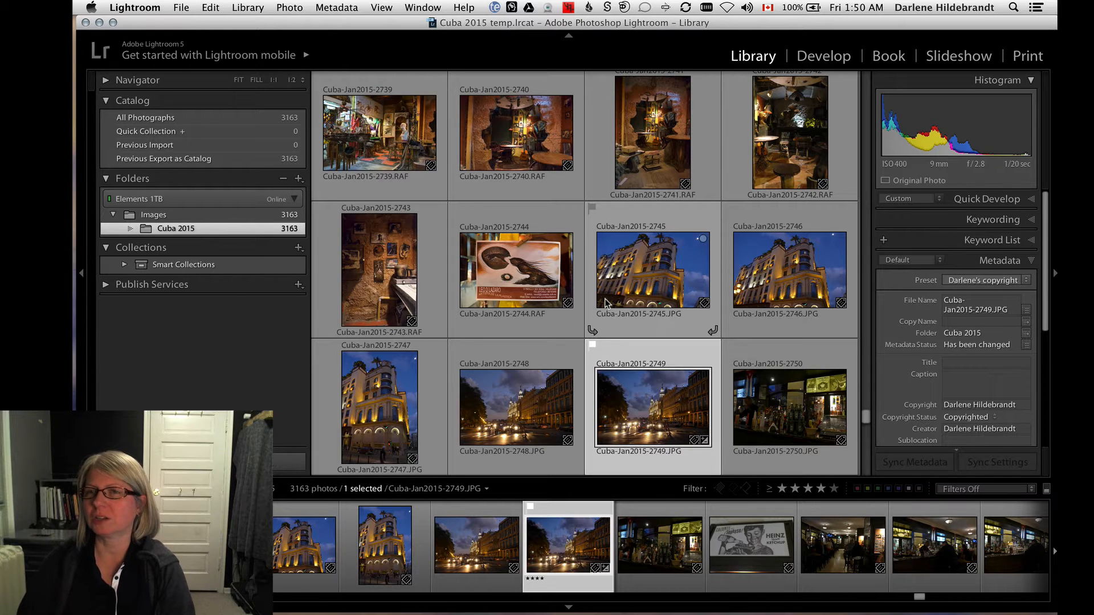
key("cmd+tab")
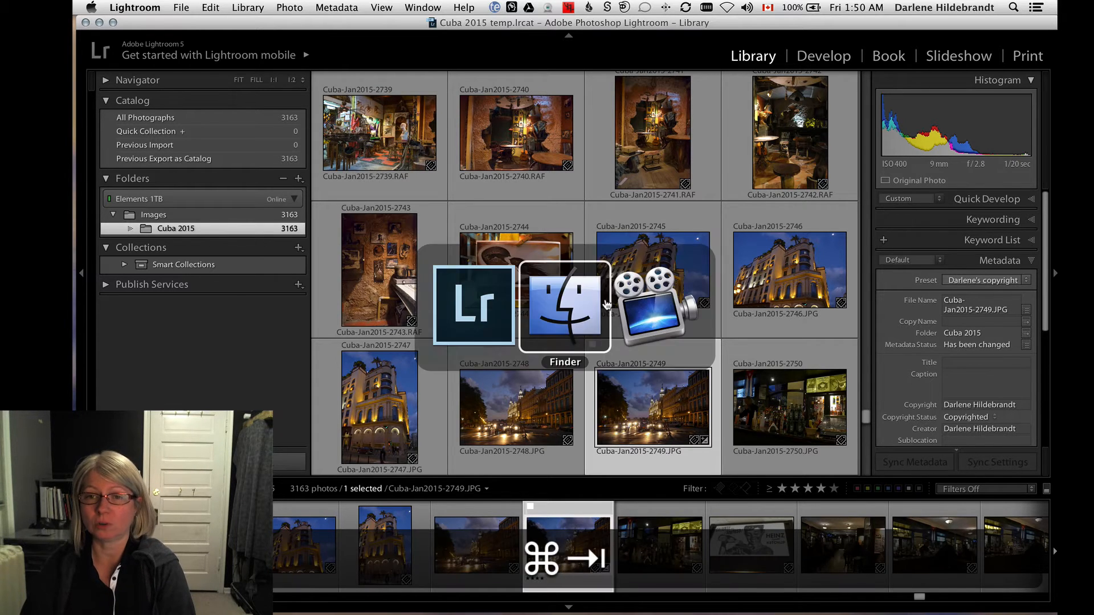
left_click(564, 307)
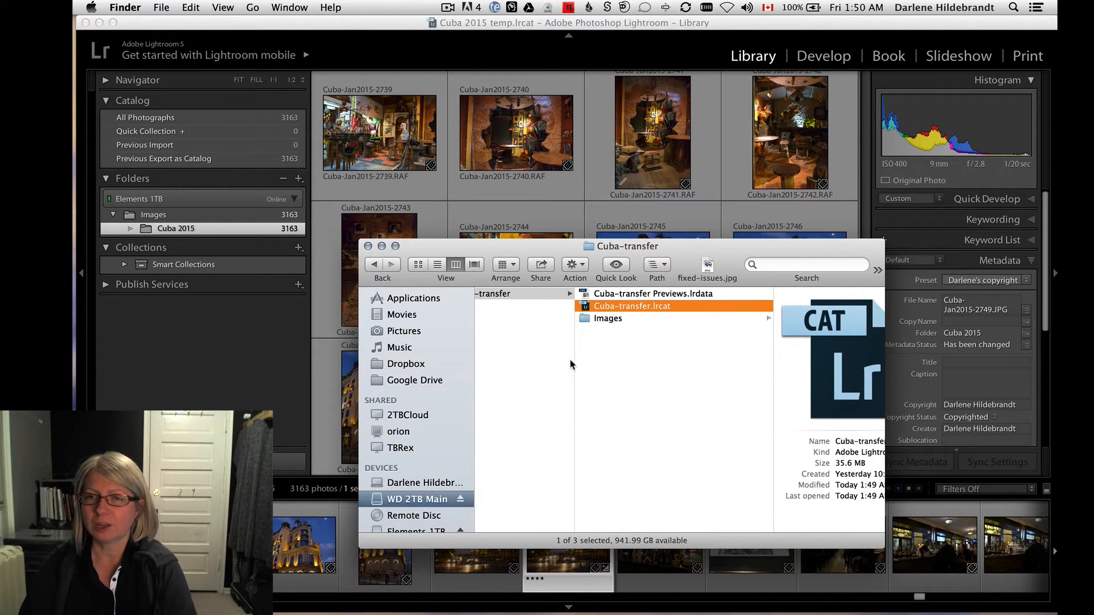
mouse_move(573, 370)
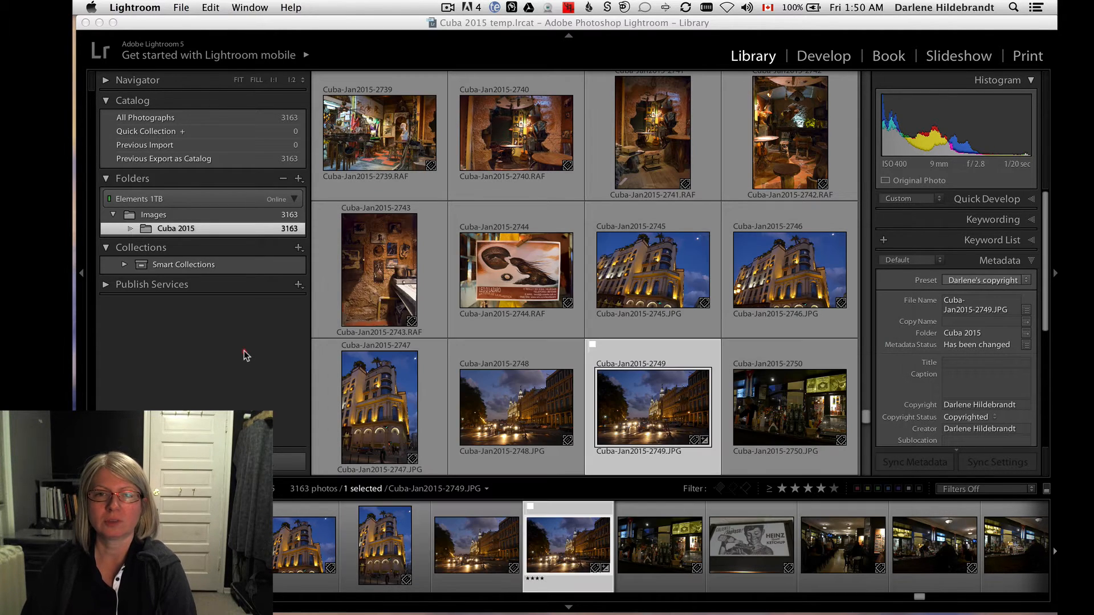
Switch from the Cuba 2015 temp catalog to the main Lightroom 5 Catalog.
left_click(181, 8)
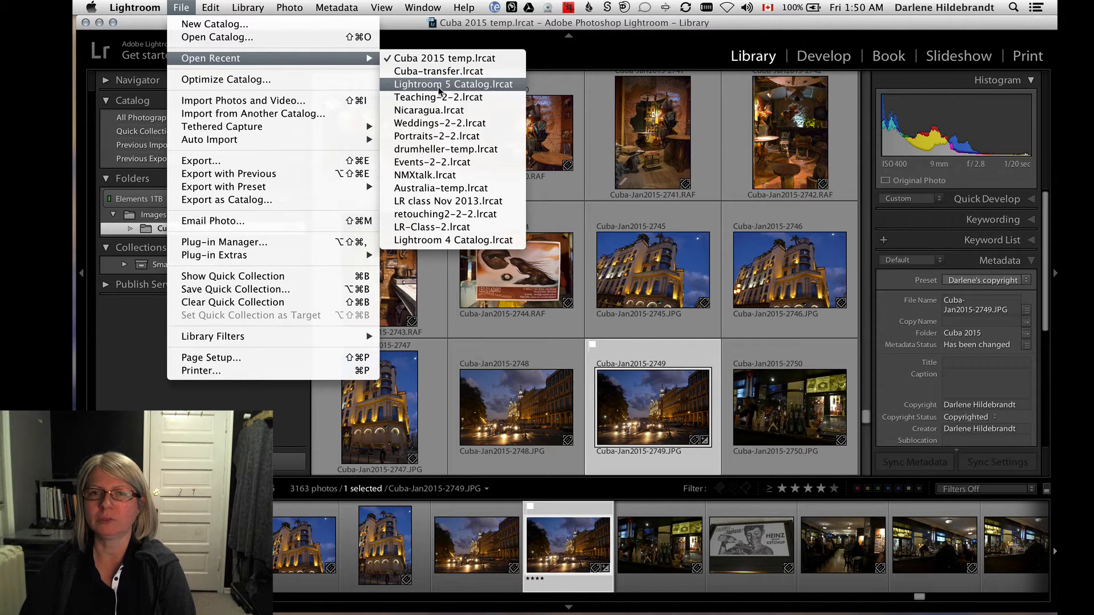
left_click(452, 83)
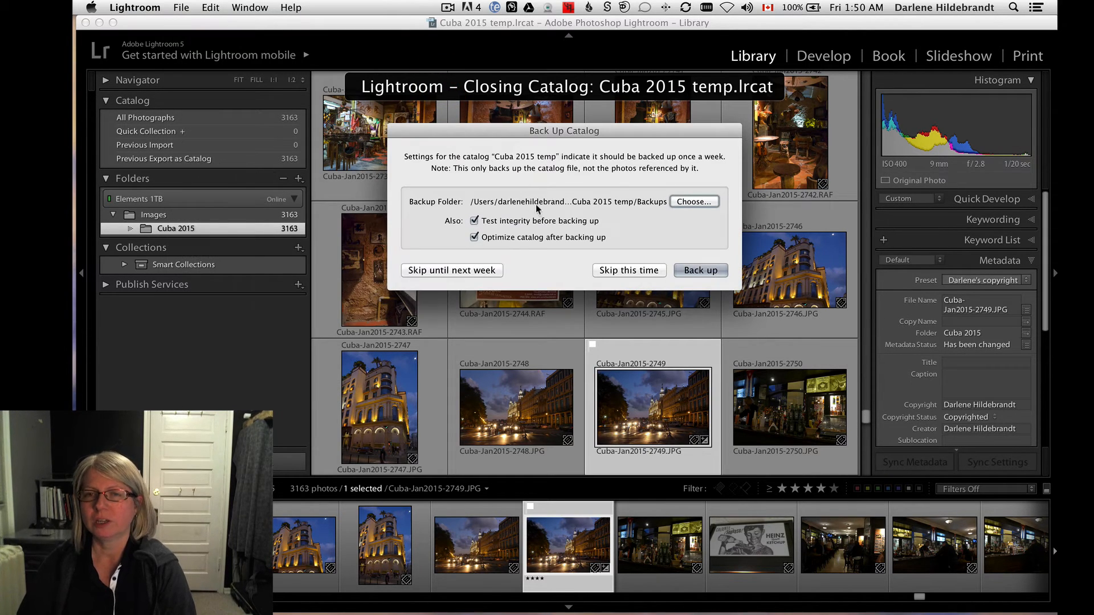
mouse_move(545, 201)
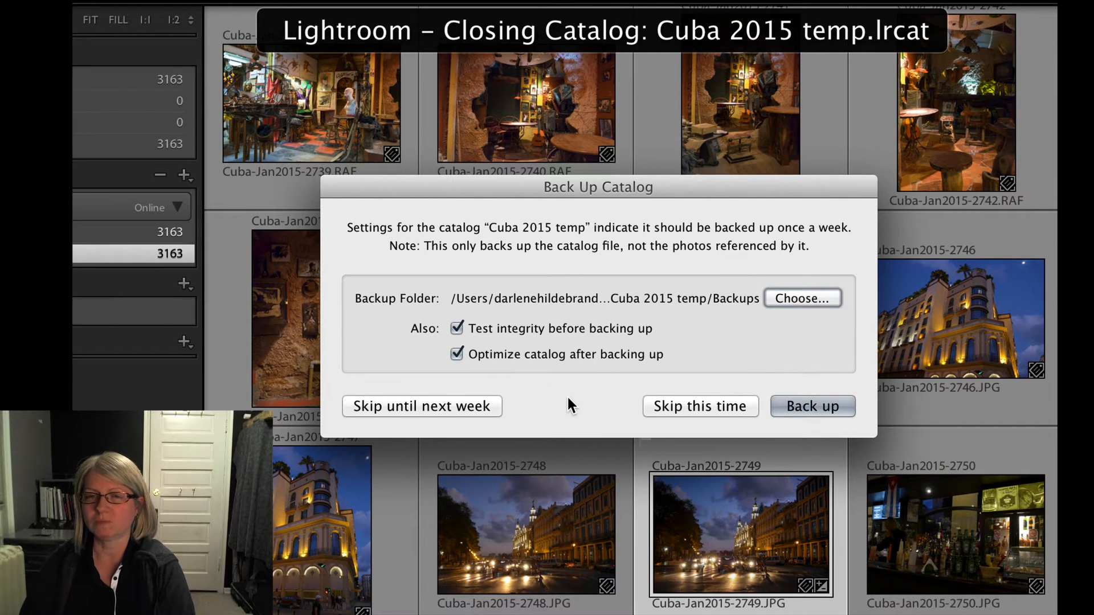
mouse_move(673, 373)
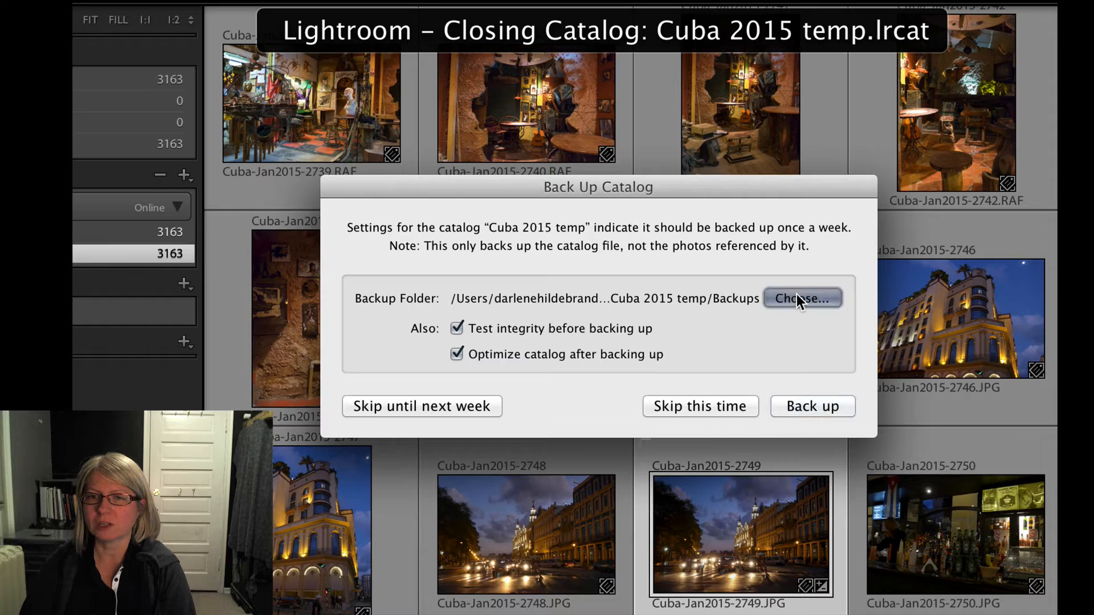
Browse the LR backups folder in the Back Up Catalog dialog, then skip the backup this time.
left_click(801, 297)
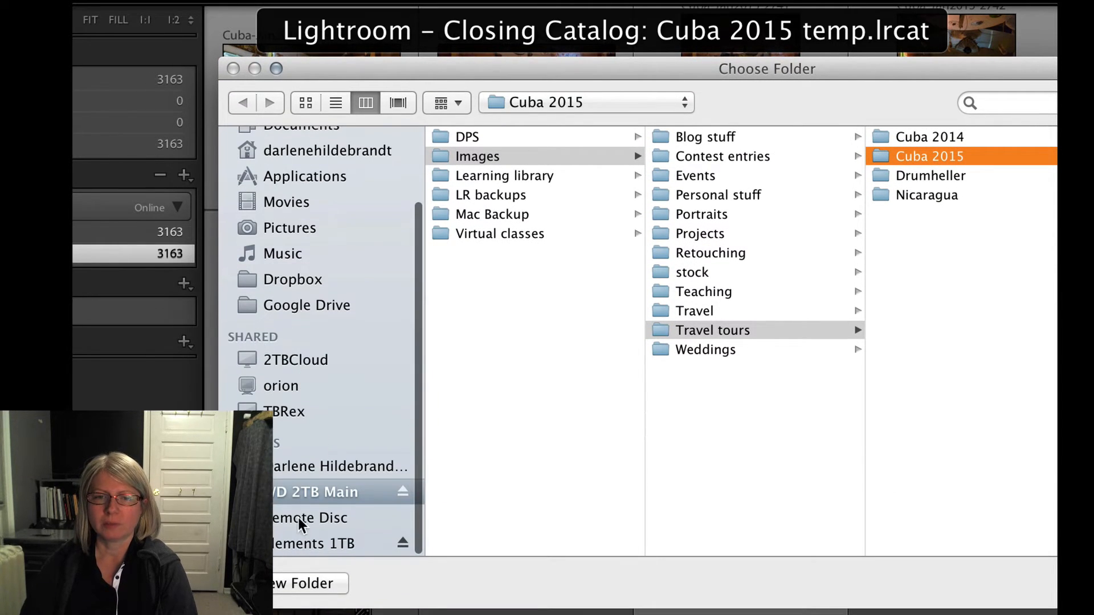
left_click(490, 195)
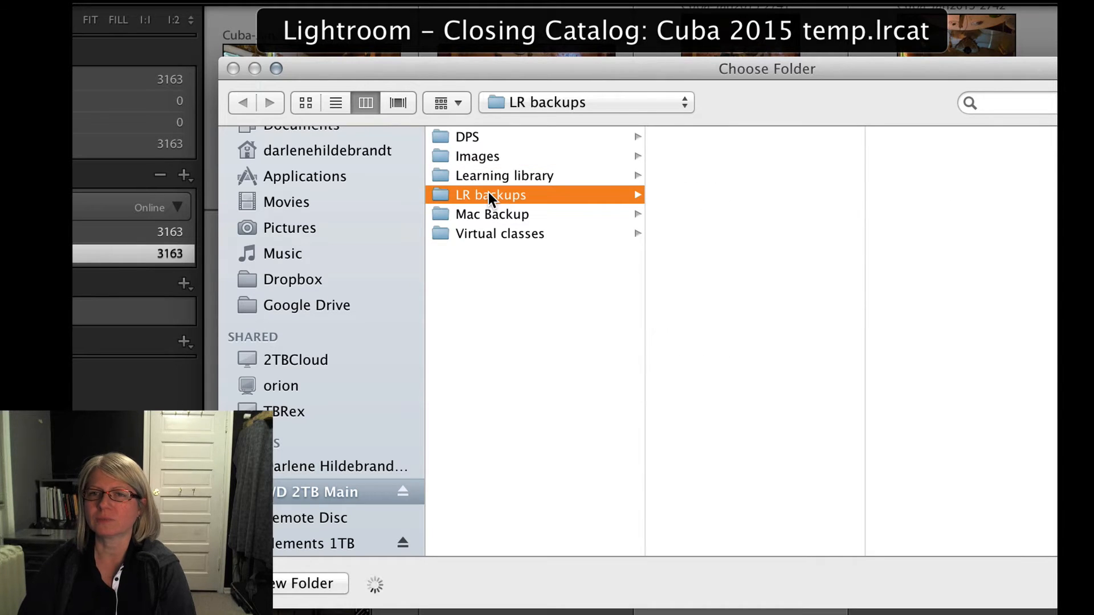
left_click(490, 195)
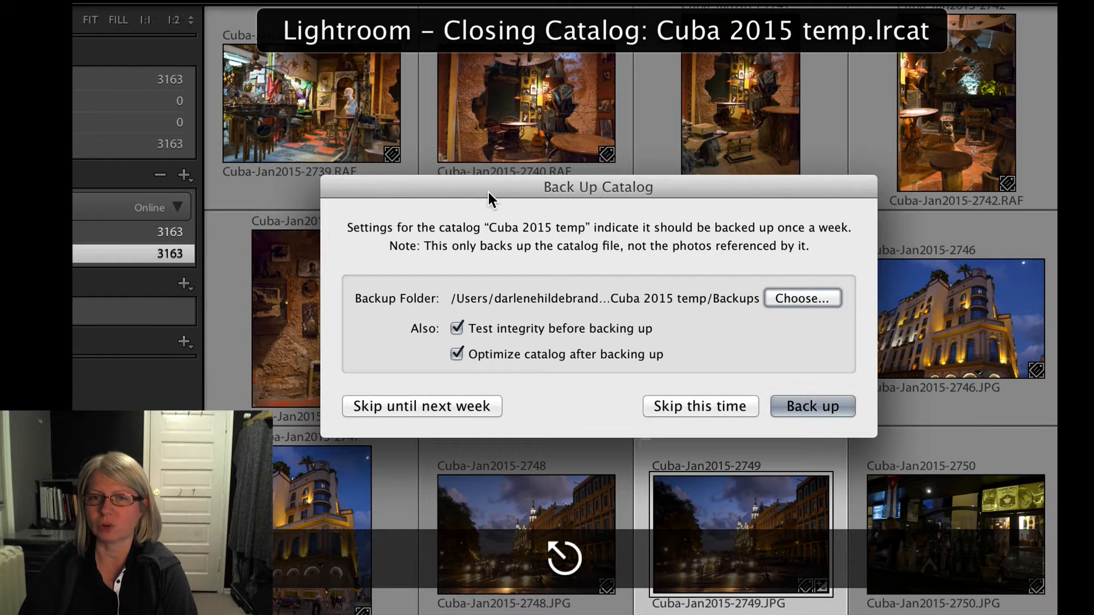
mouse_move(809, 332)
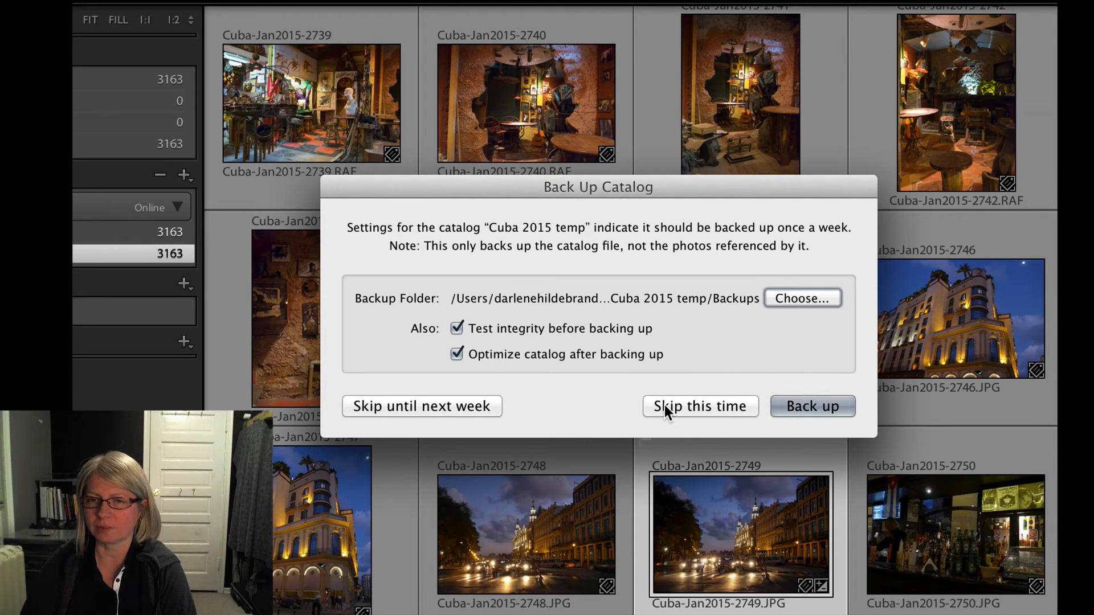
left_click(699, 406)
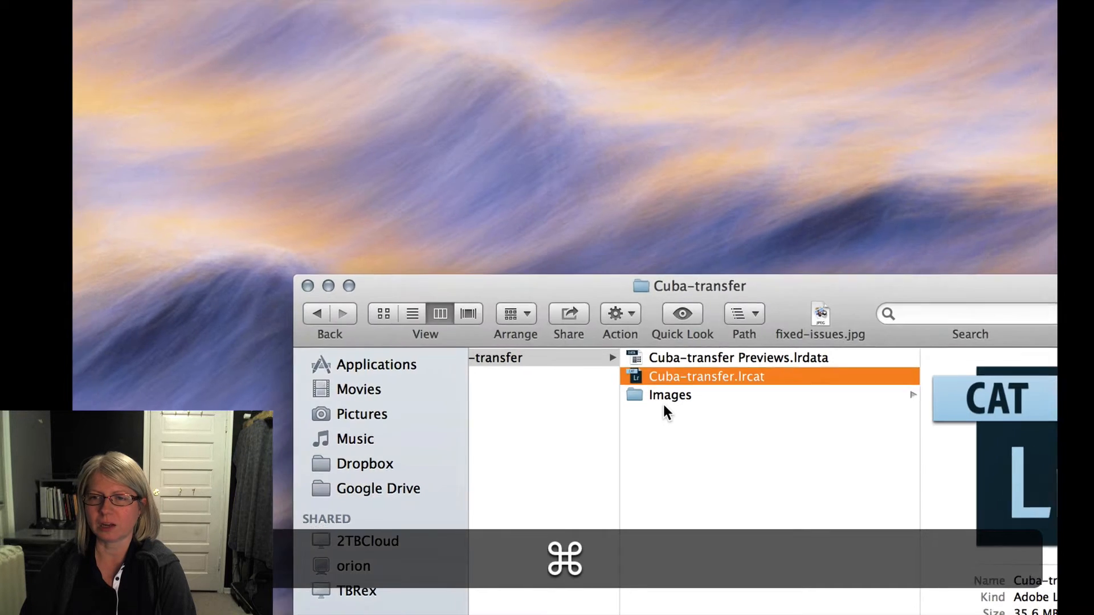
Relaunch Lightroom so the main Lightroom 5 Catalog opens.
double_click(706, 376)
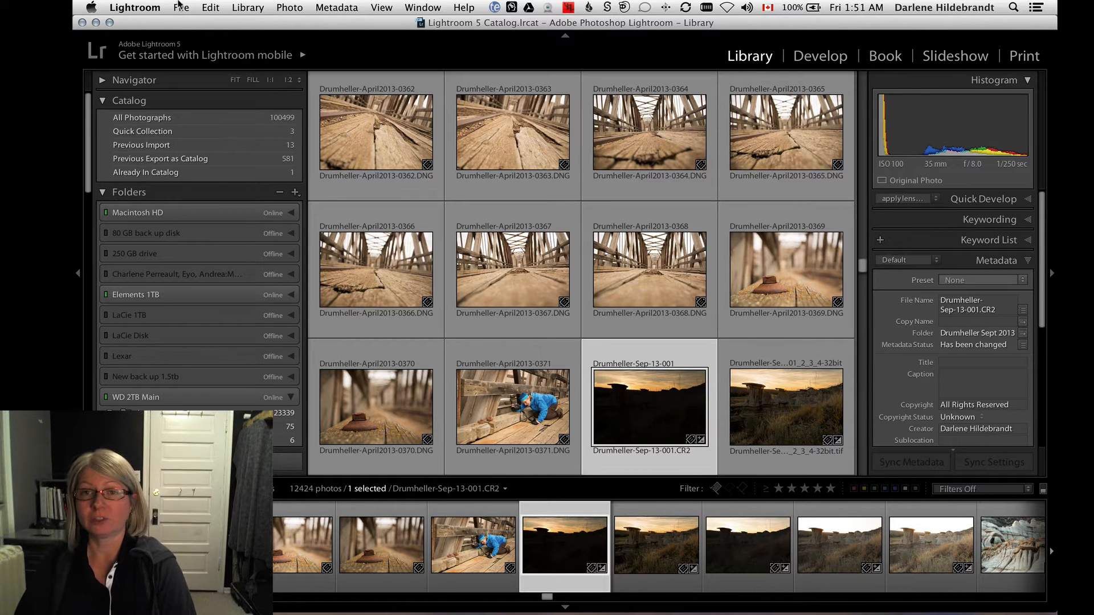
Choose Import from Another Catalog in the File menu.
left_click(181, 7)
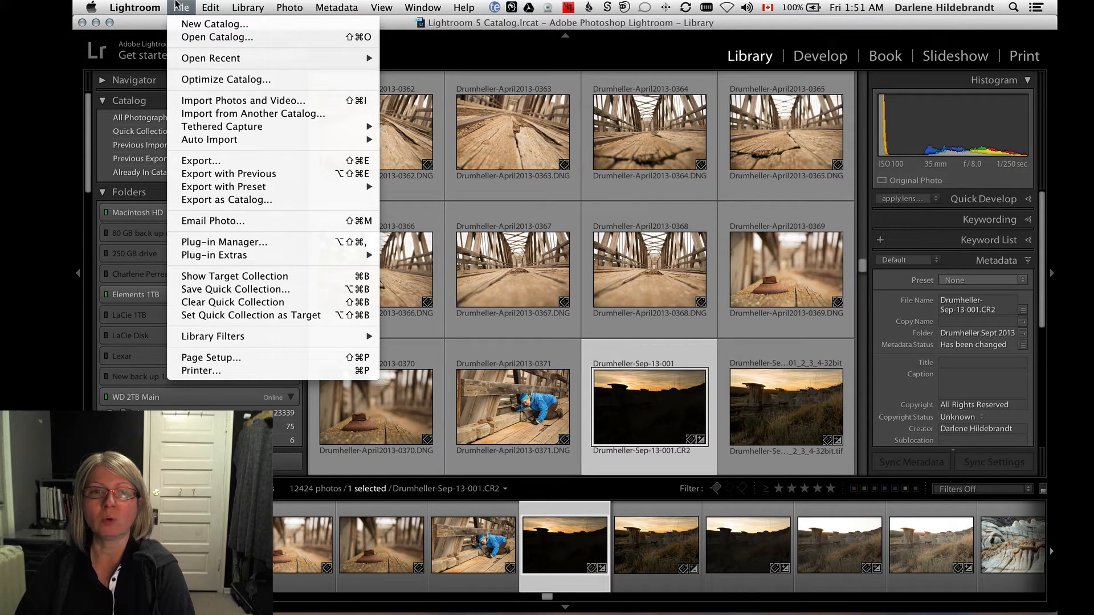
mouse_move(226, 201)
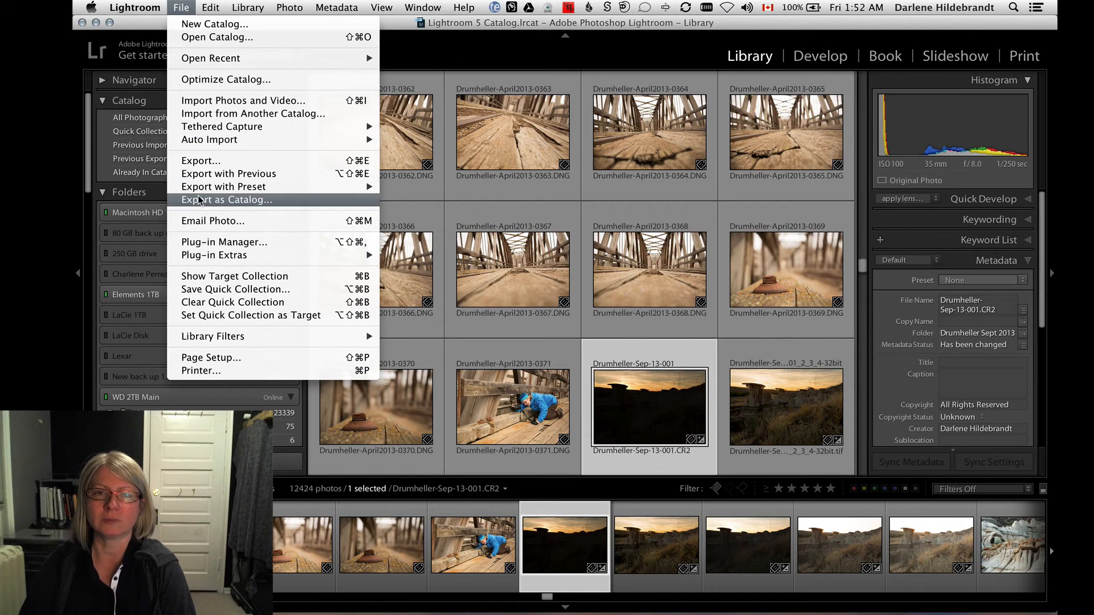
mouse_move(253, 113)
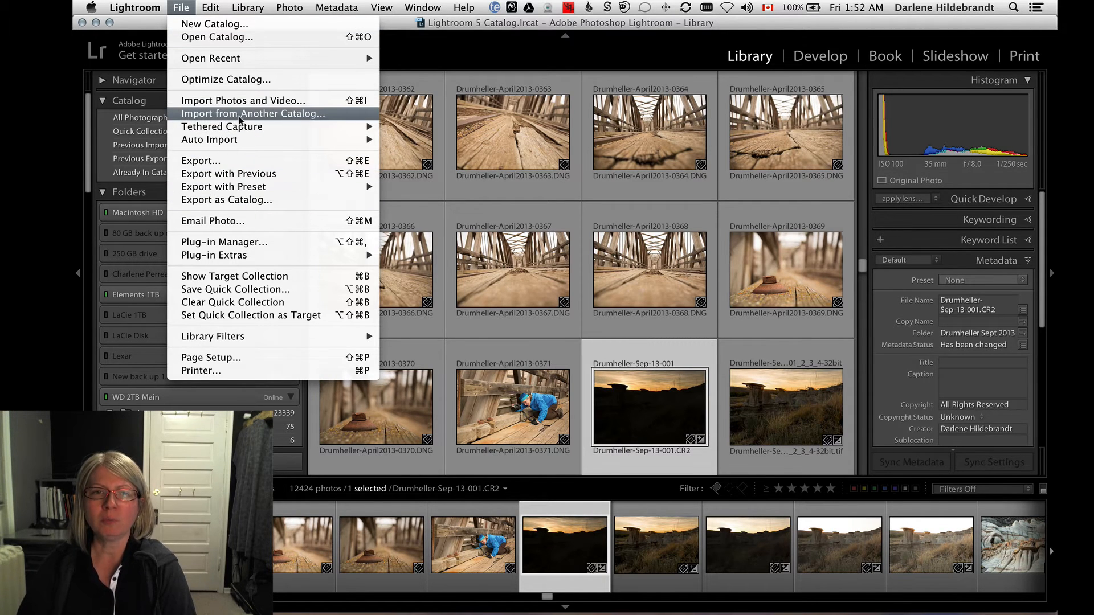
left_click(253, 113)
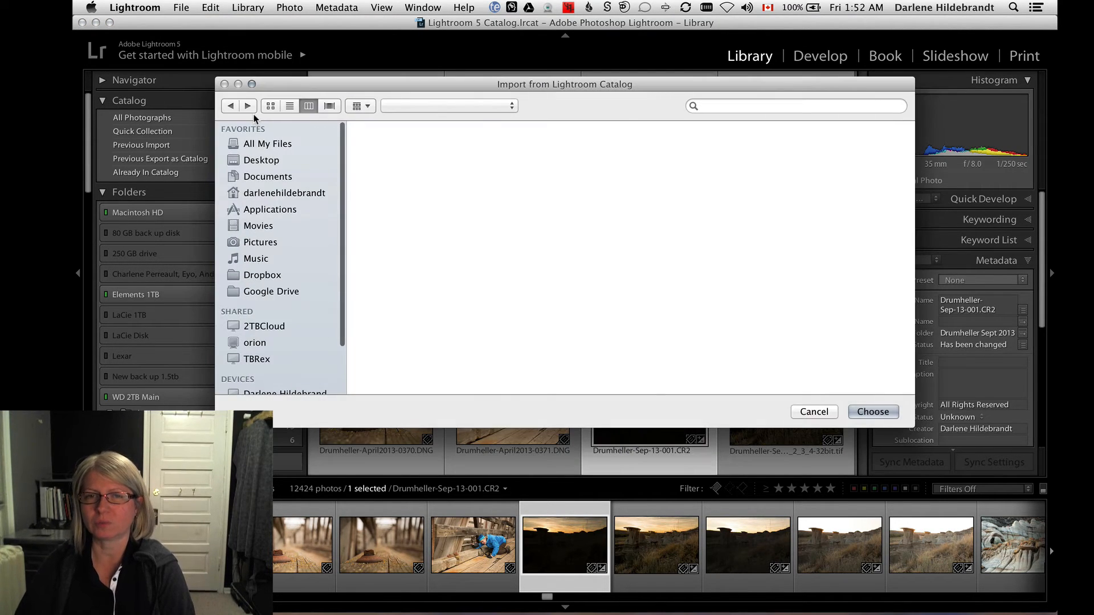
Select Cuba-transfer.lrcat in the Cuba 2015 folder on WD 2TB Main as the import source.
left_click(387, 164)
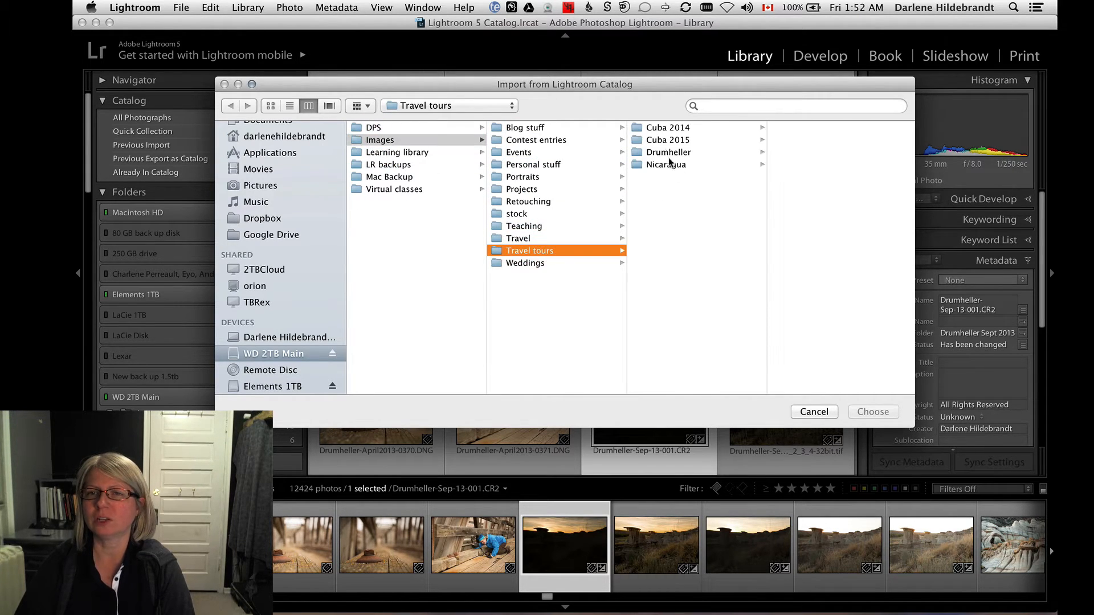
left_click(666, 139)
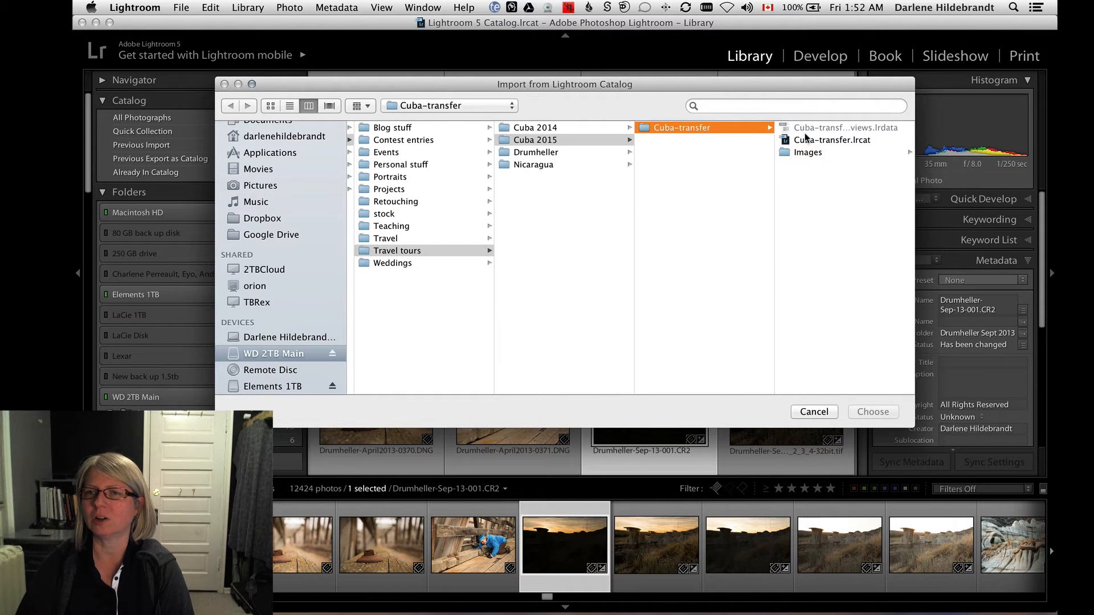
left_click(832, 139)
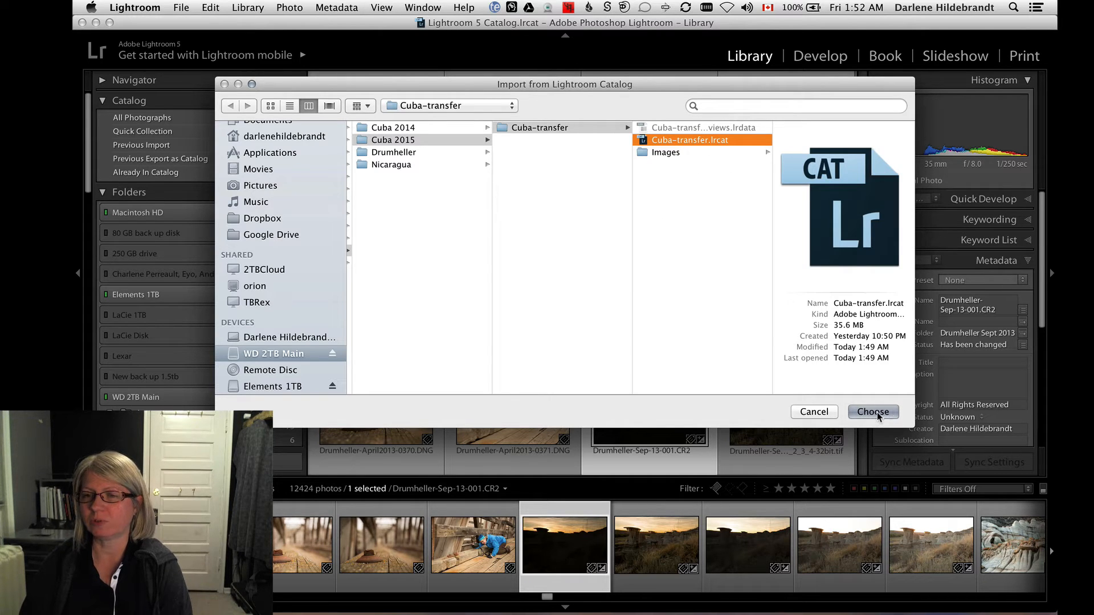
left_click(872, 411)
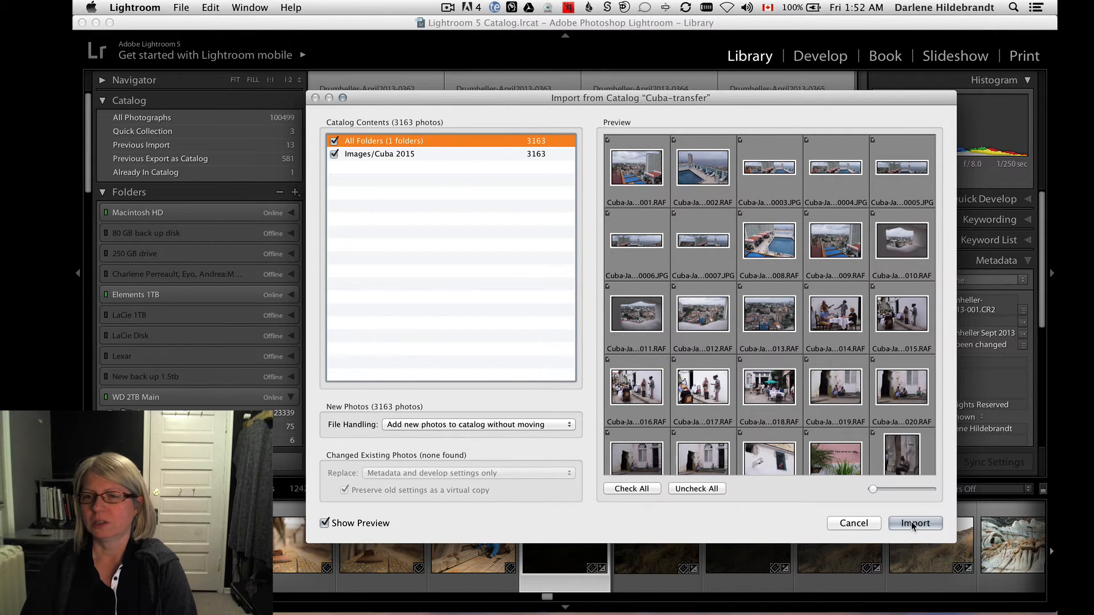
mouse_move(493, 515)
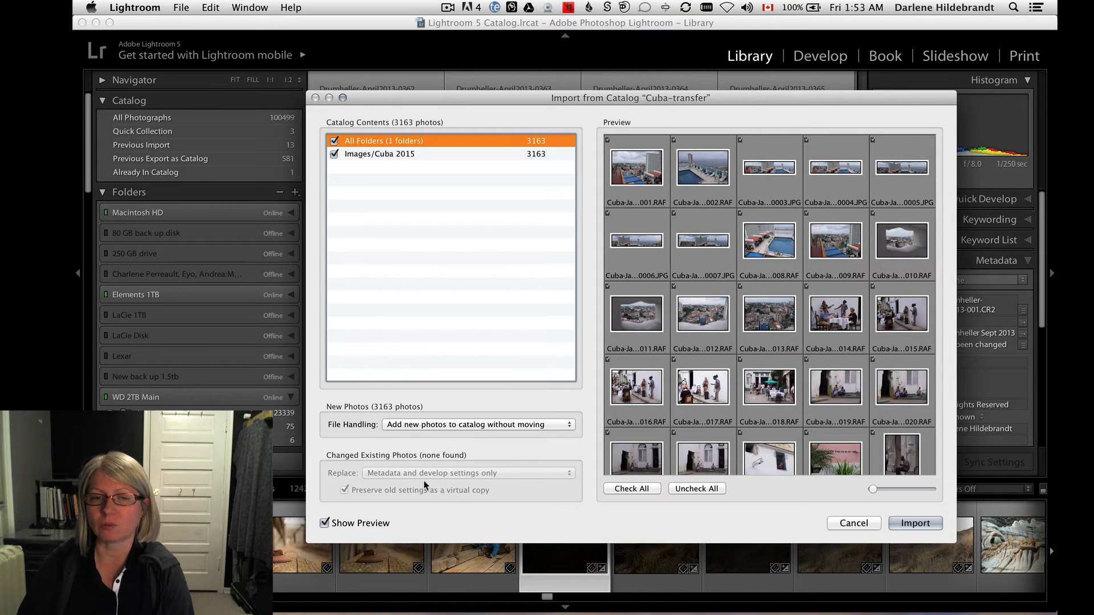
Import all 3163 Cuba photos, adding them to the catalog without moving.
left_click(915, 523)
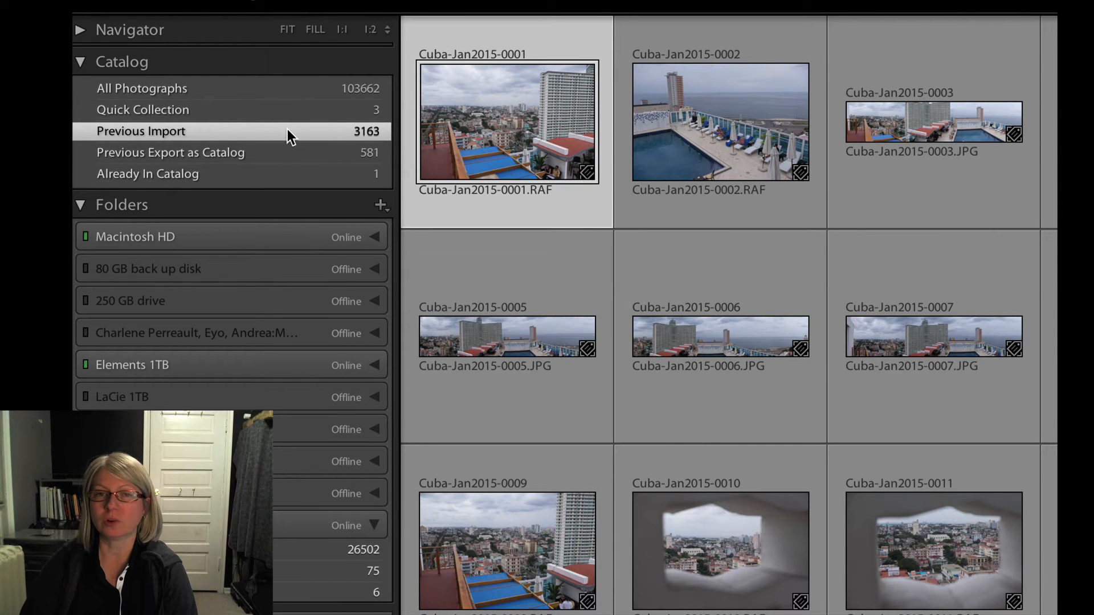
mouse_move(353, 143)
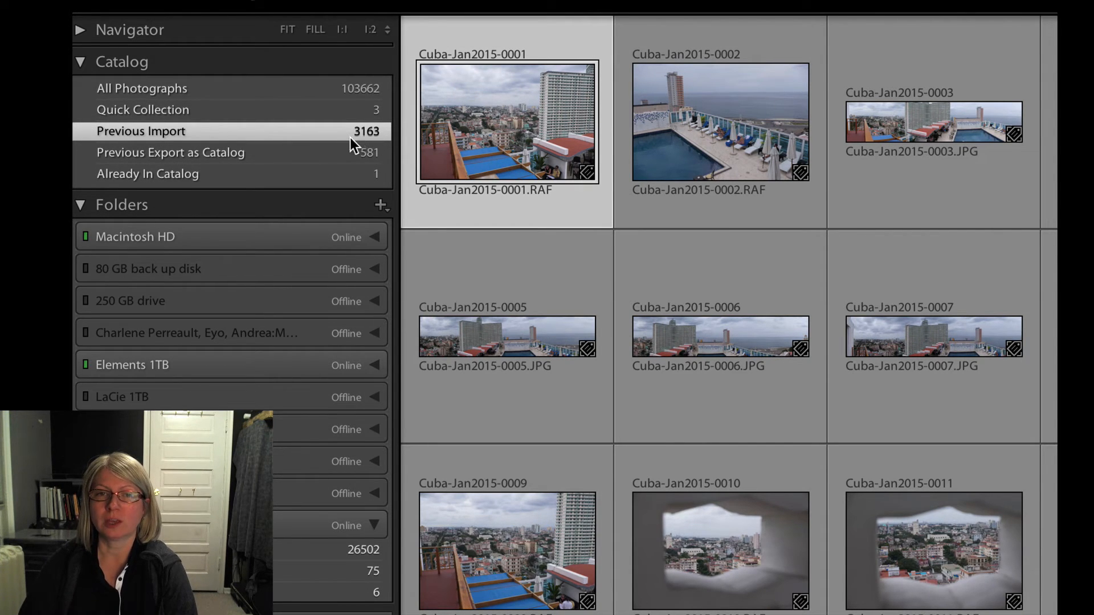
mouse_move(359, 145)
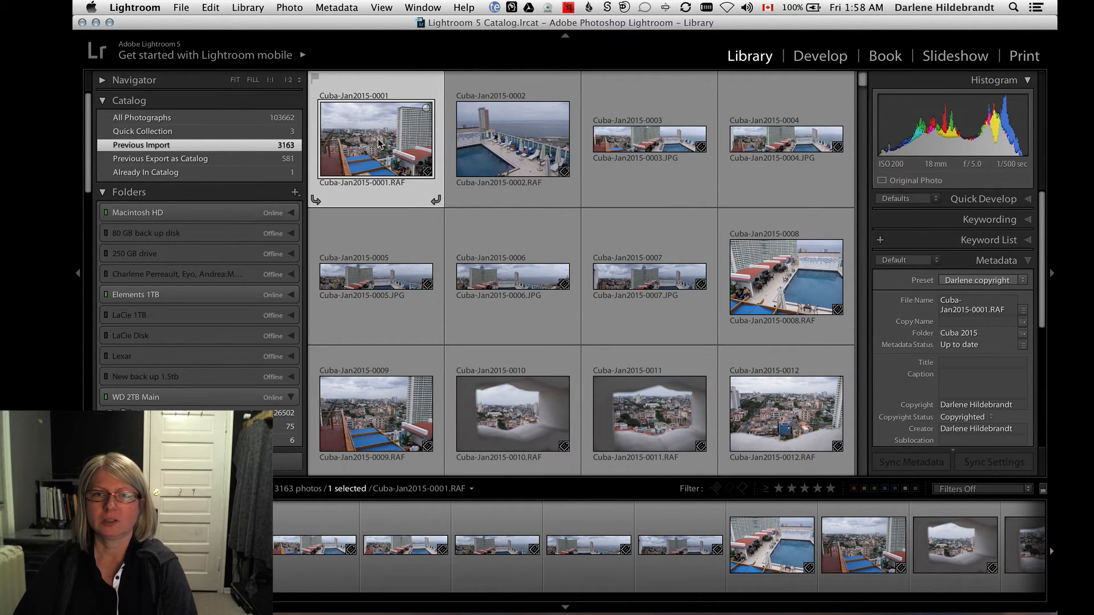
Reveal the first Cuba photo's folder in the Folders panel via Go to Folder in Library.
right_click(375, 138)
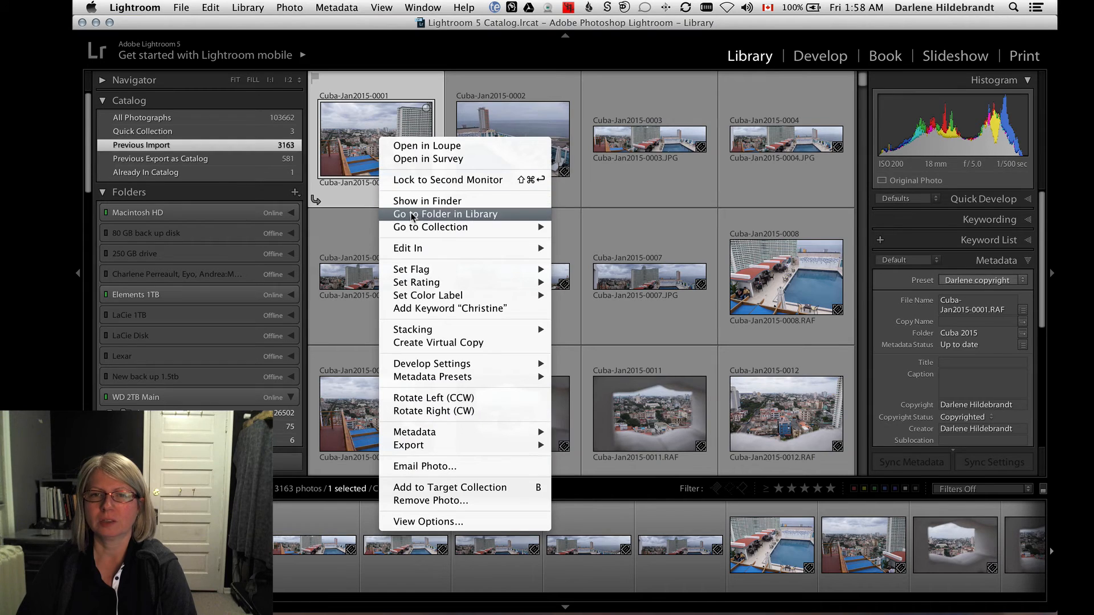
left_click(444, 214)
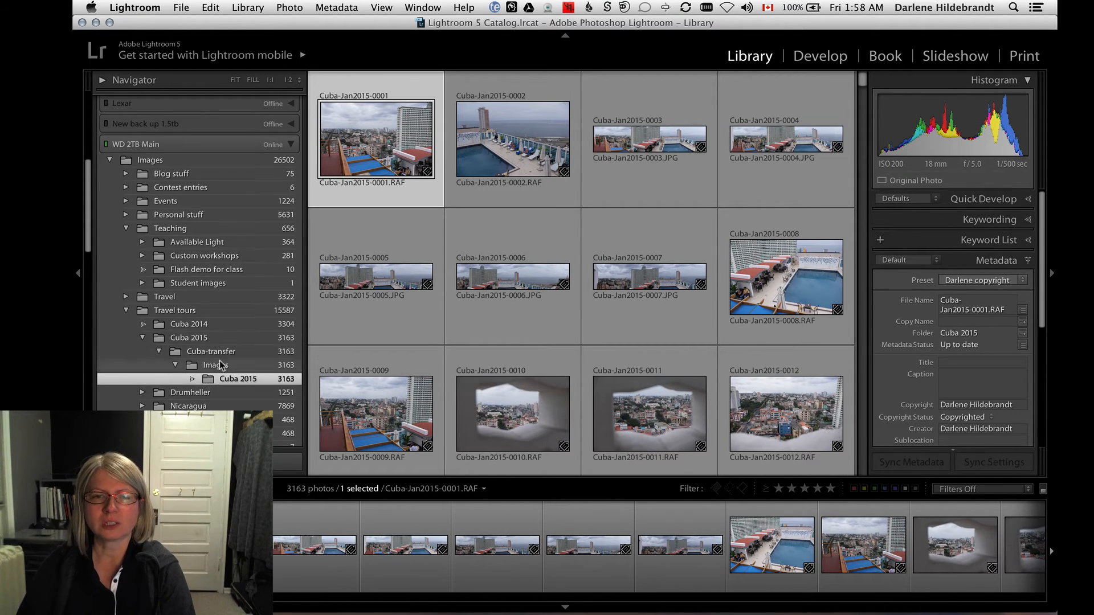
mouse_move(189, 364)
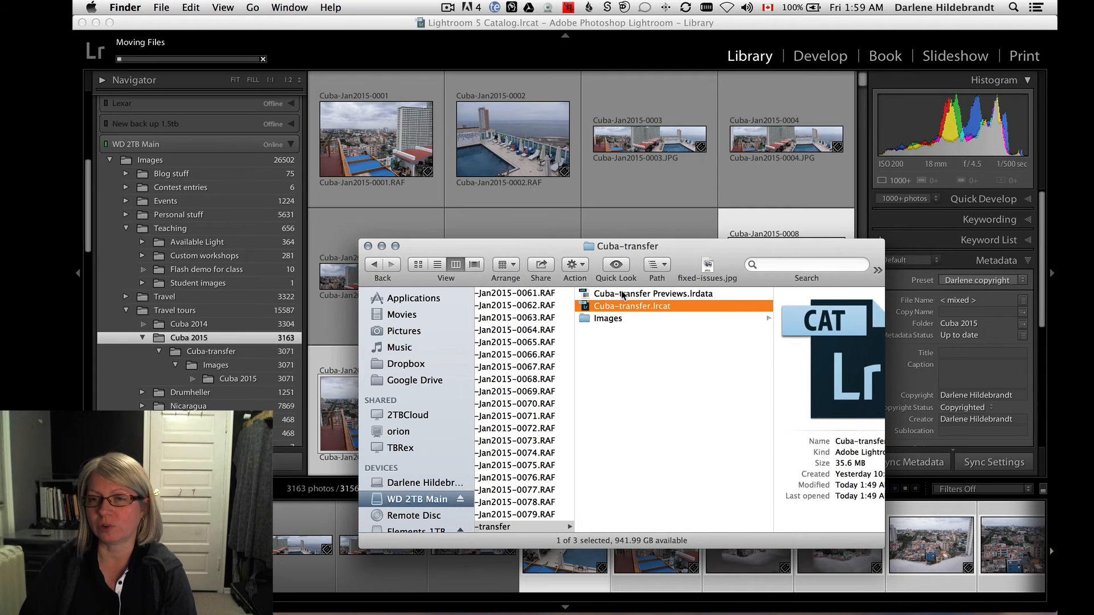
scroll("down", 3)
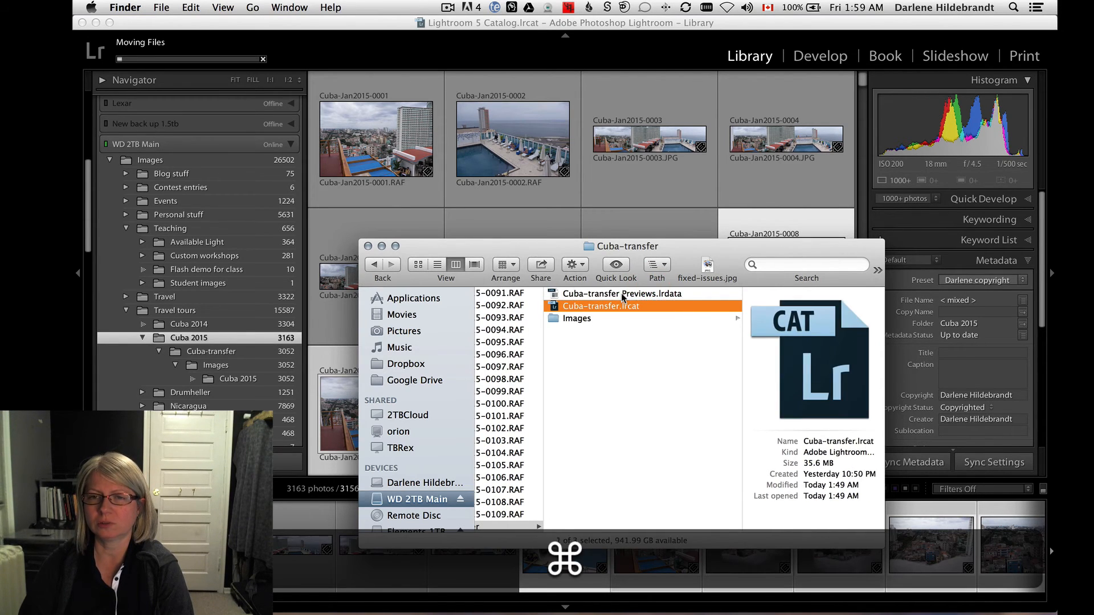
right_click(600, 305)
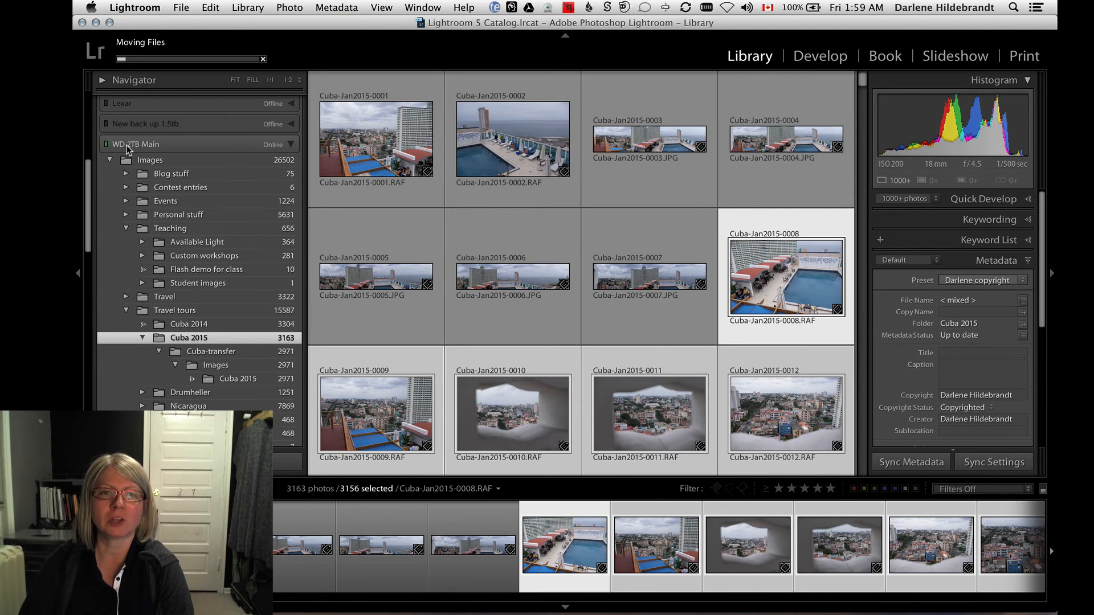
mouse_move(139, 150)
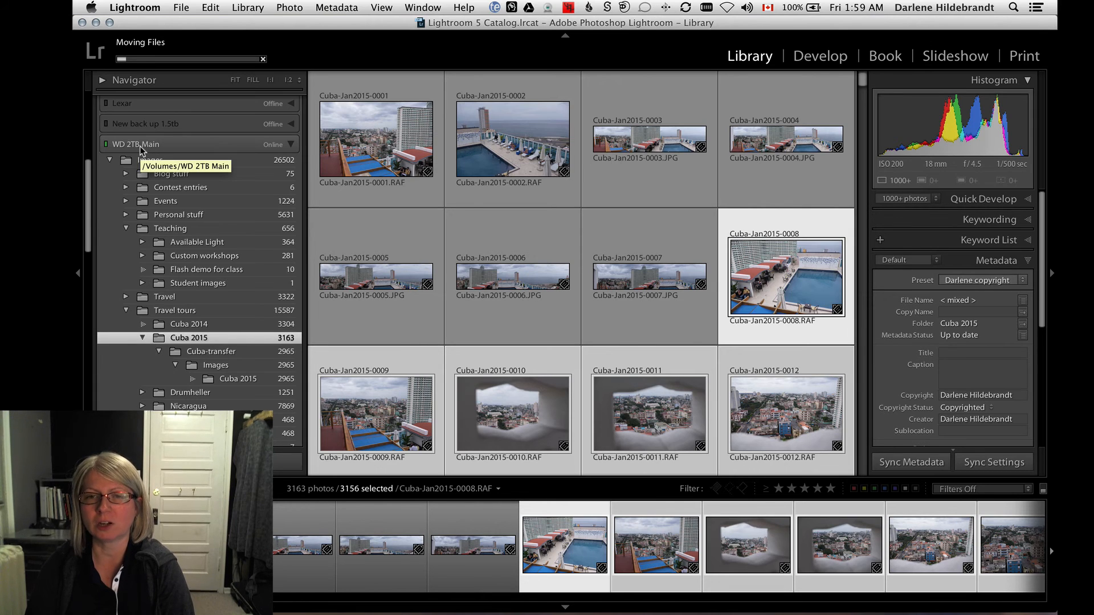